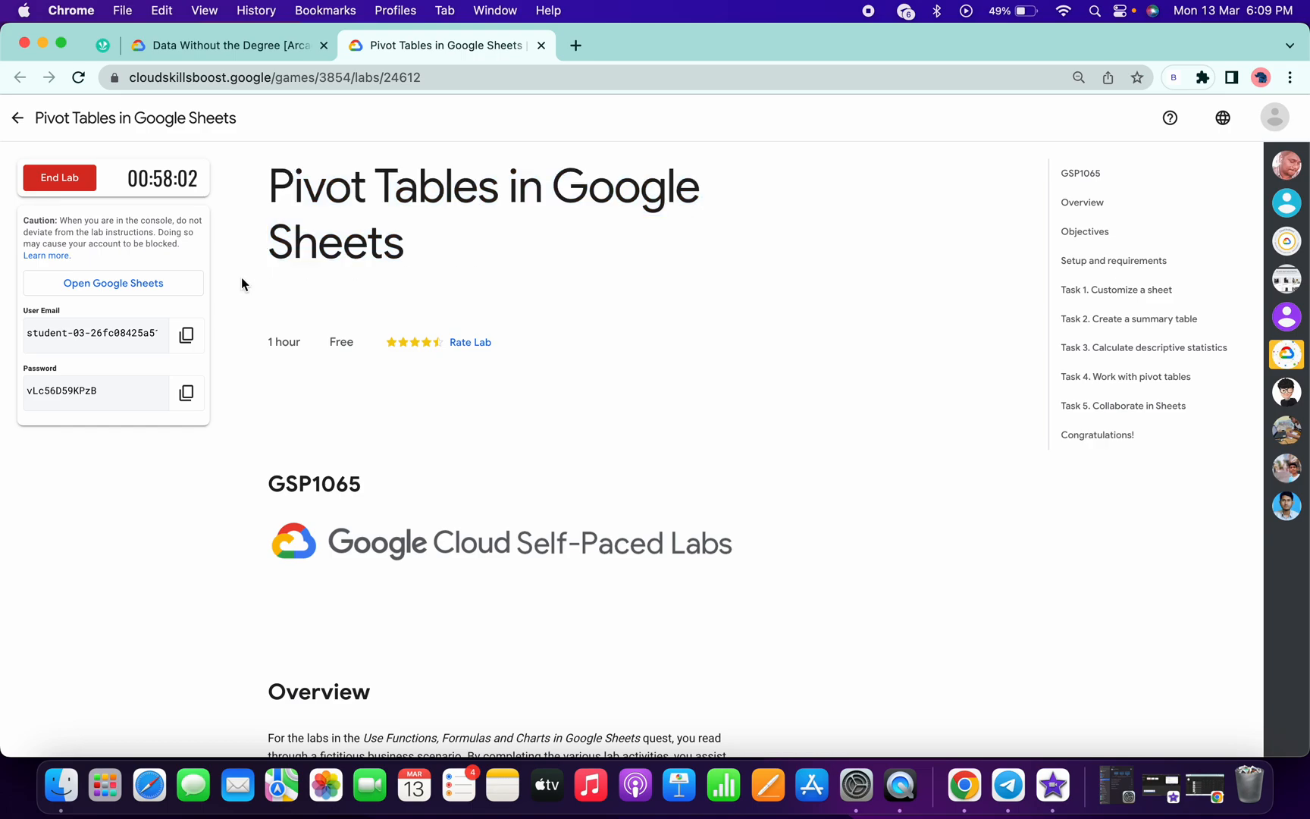
pyautogui.moveTo(855, 289)
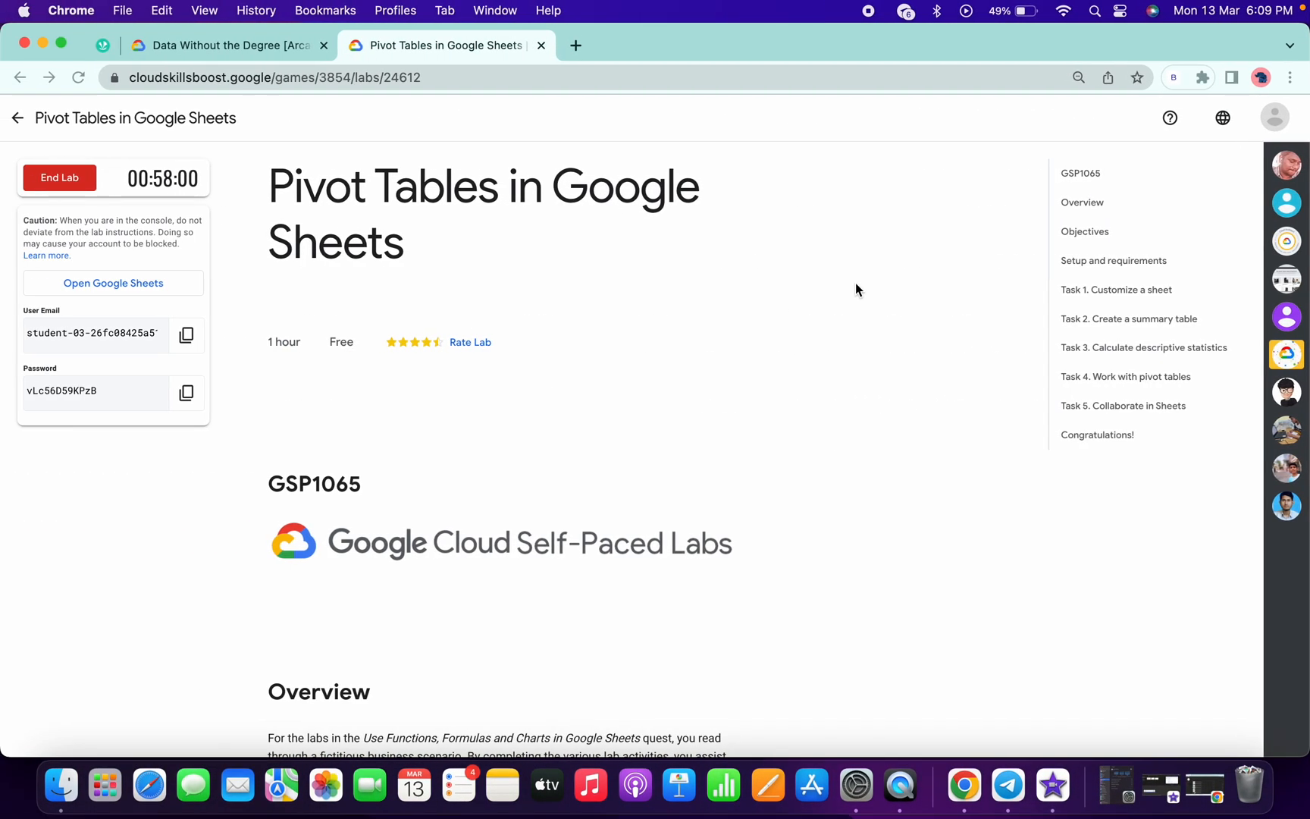
pyautogui.moveTo(276, 482)
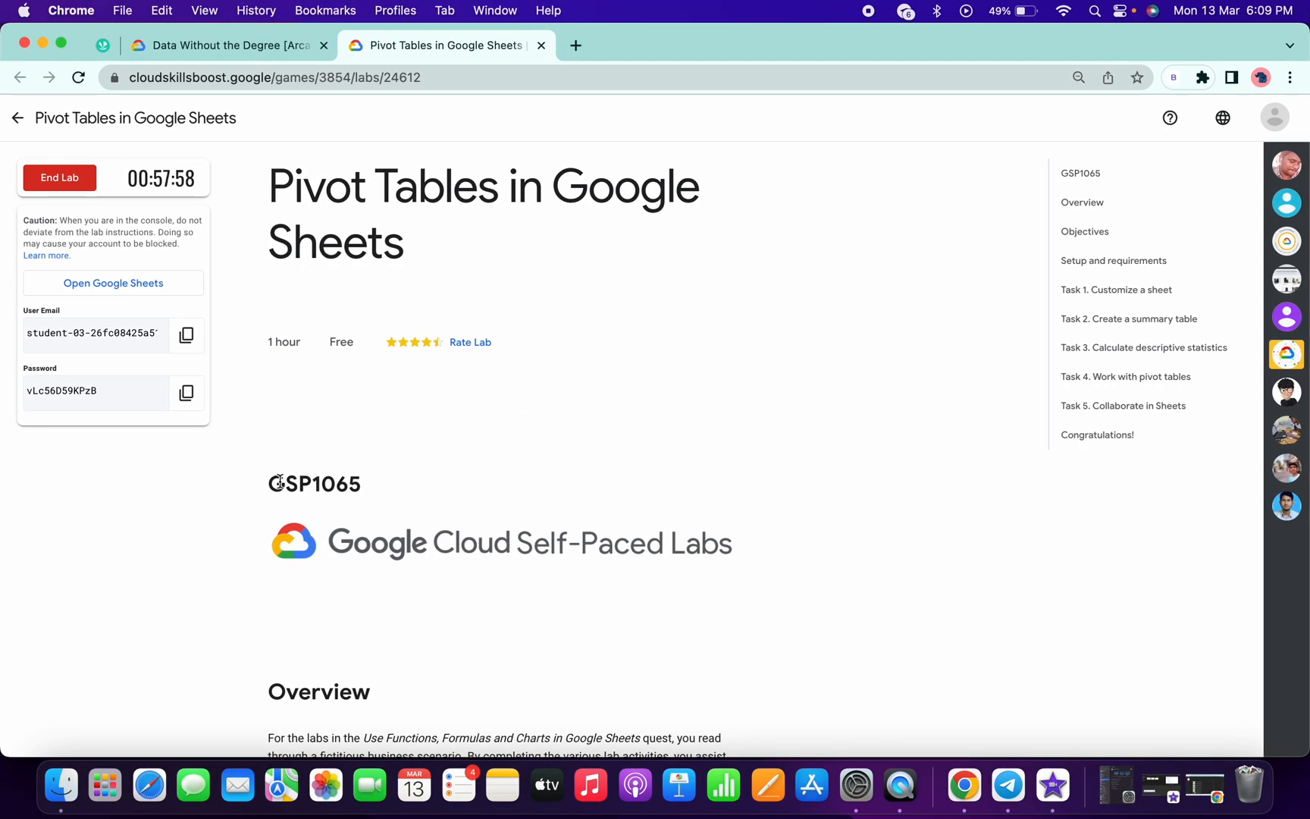
# Select the lab code GSP1065 on the Pivot Tables in Google Sheets lab page
pyautogui.doubleClick(314, 484)
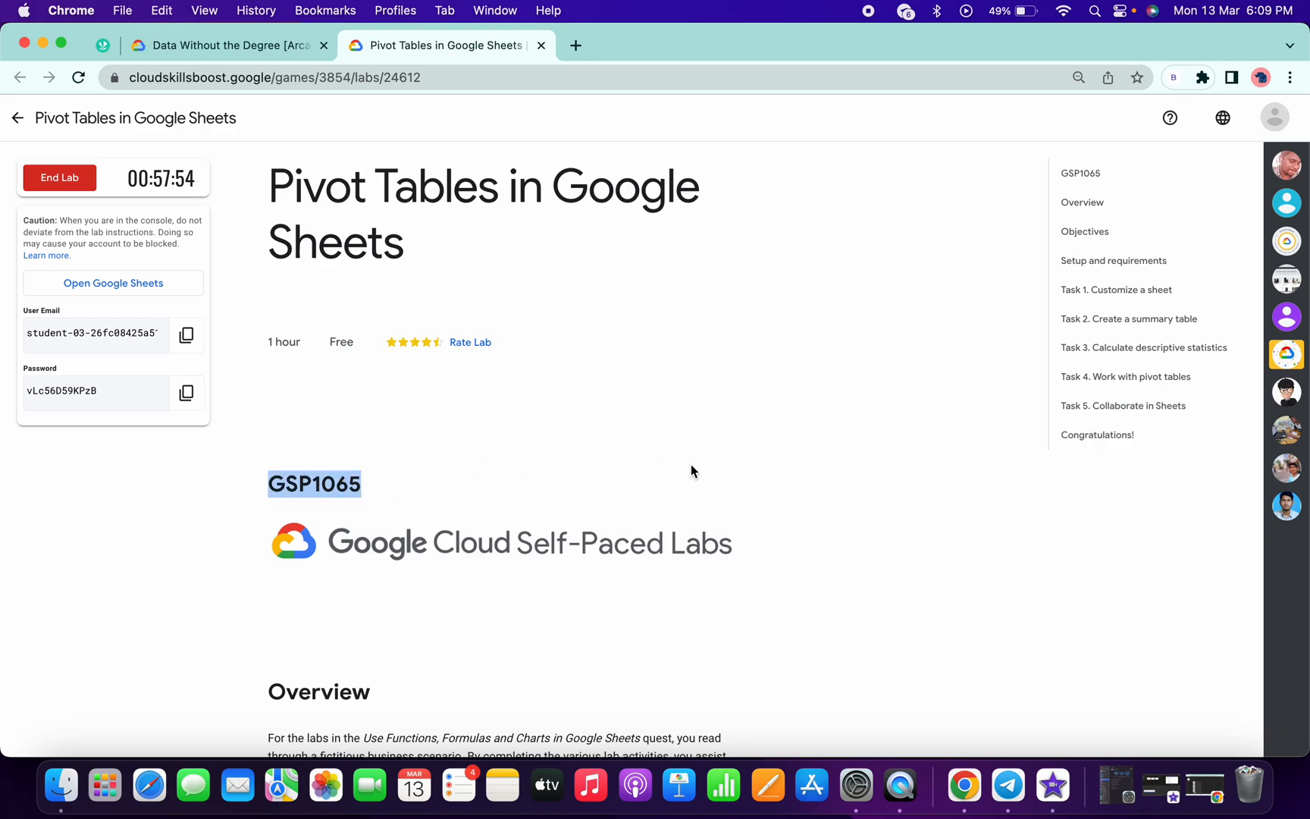
# Search the Quick lab Telegram channel for #GSP1065 to find quicklab1065.xlsx
pyautogui.click(1007, 784)
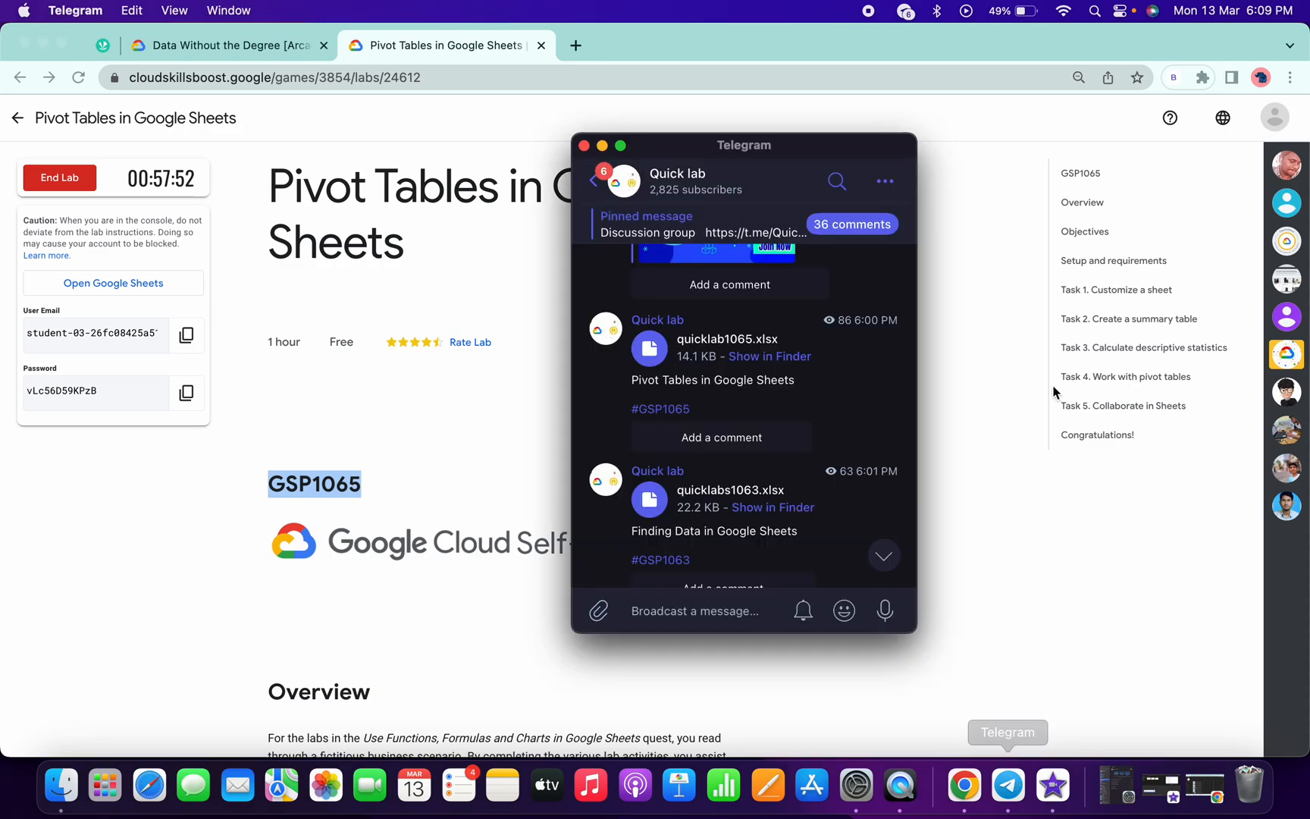
pyautogui.click(837, 182)
pyautogui.write('#GSP1065')
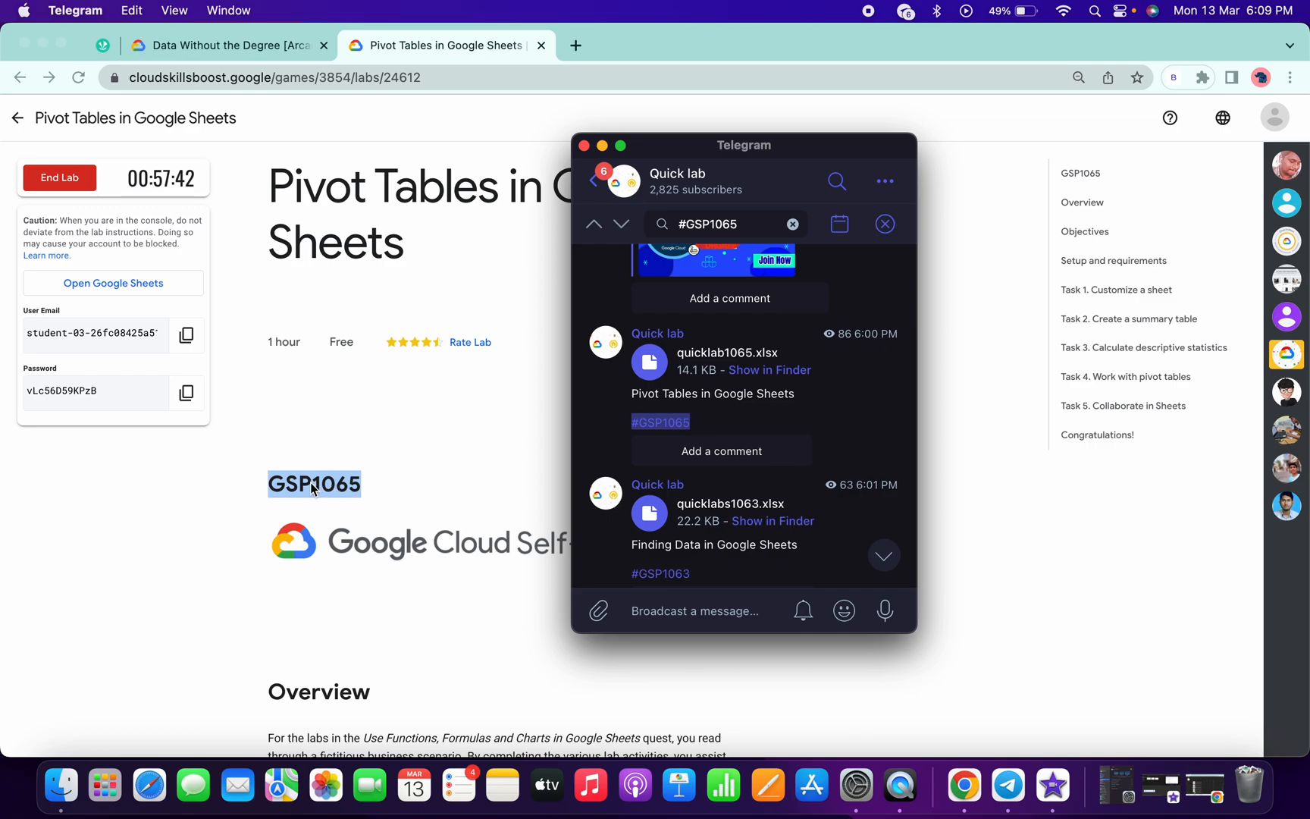
pyautogui.moveTo(718, 365)
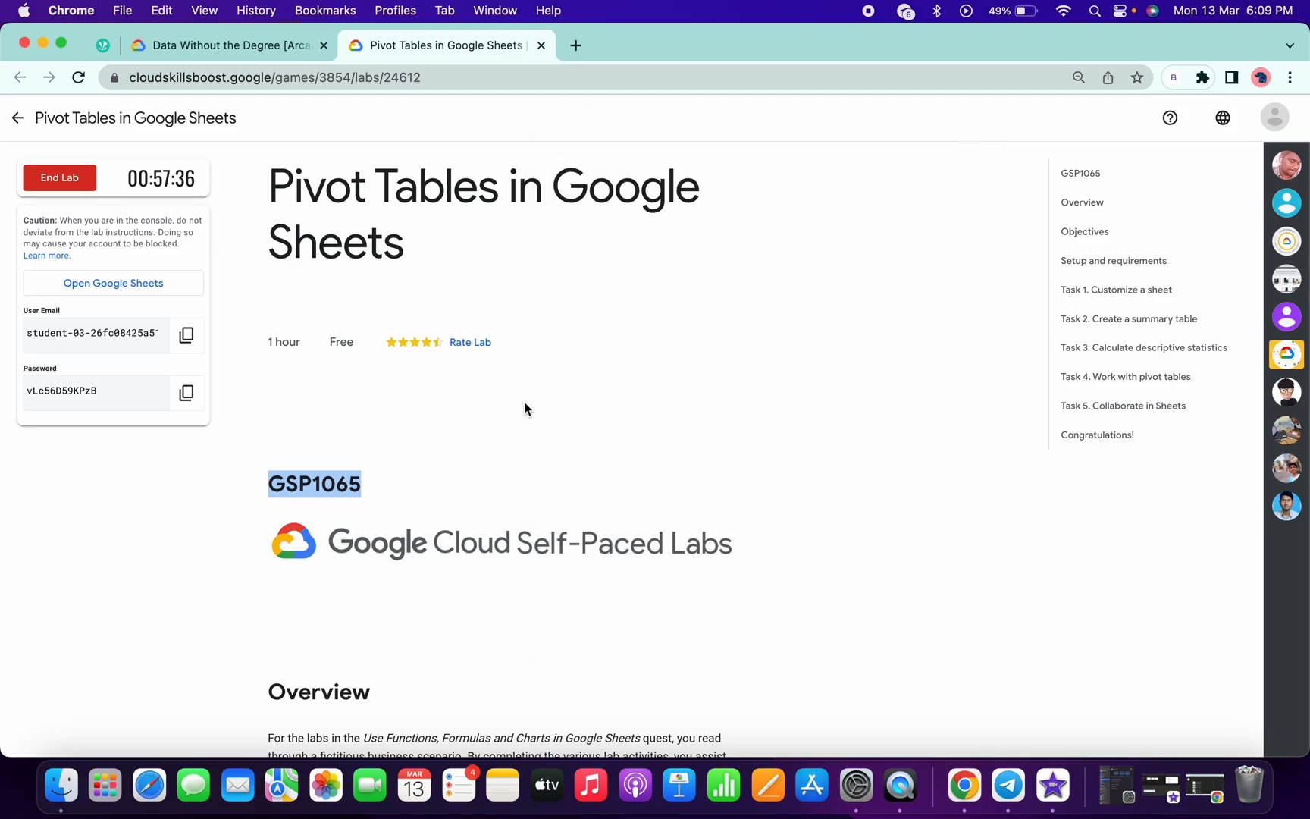
# Create a new blank Google Sheets spreadsheet and reach its File menu
pyautogui.click(112, 282)
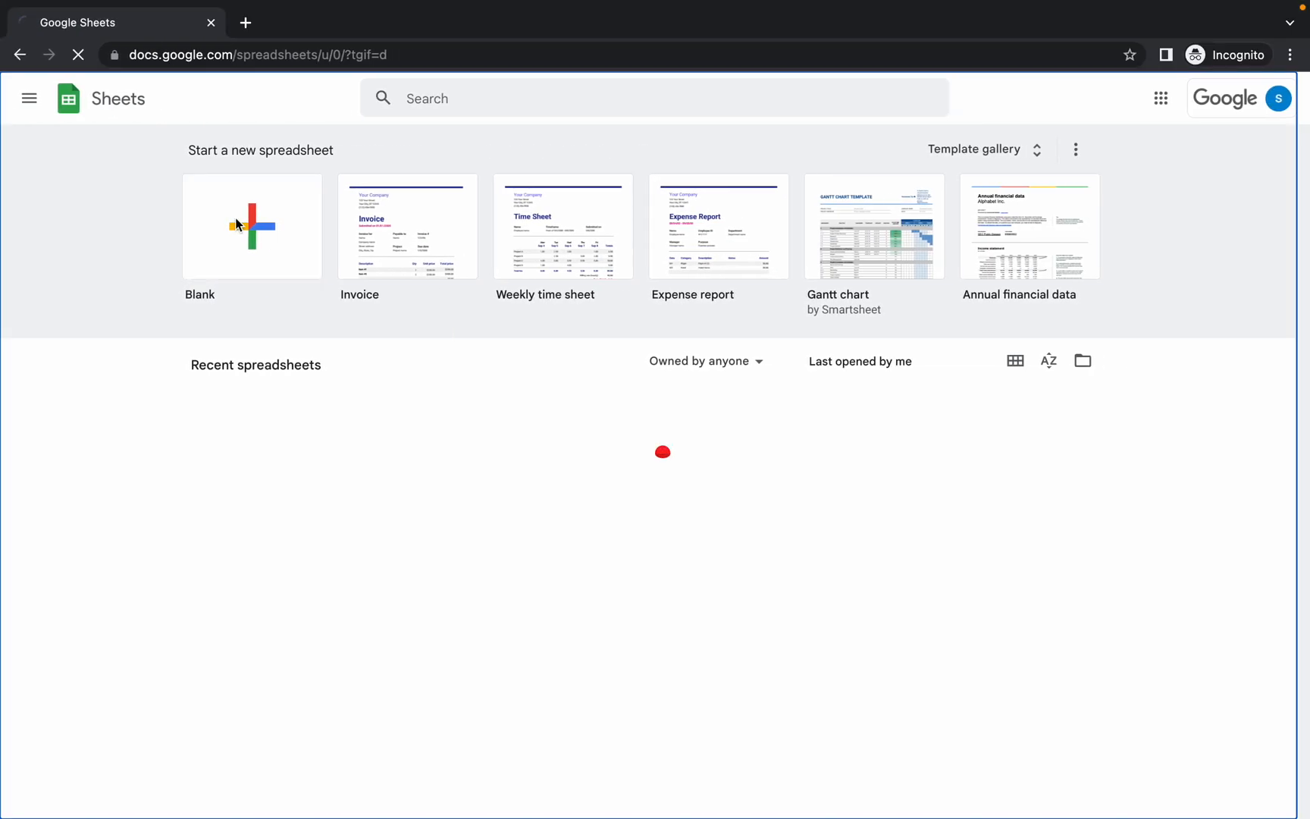
pyautogui.click(251, 226)
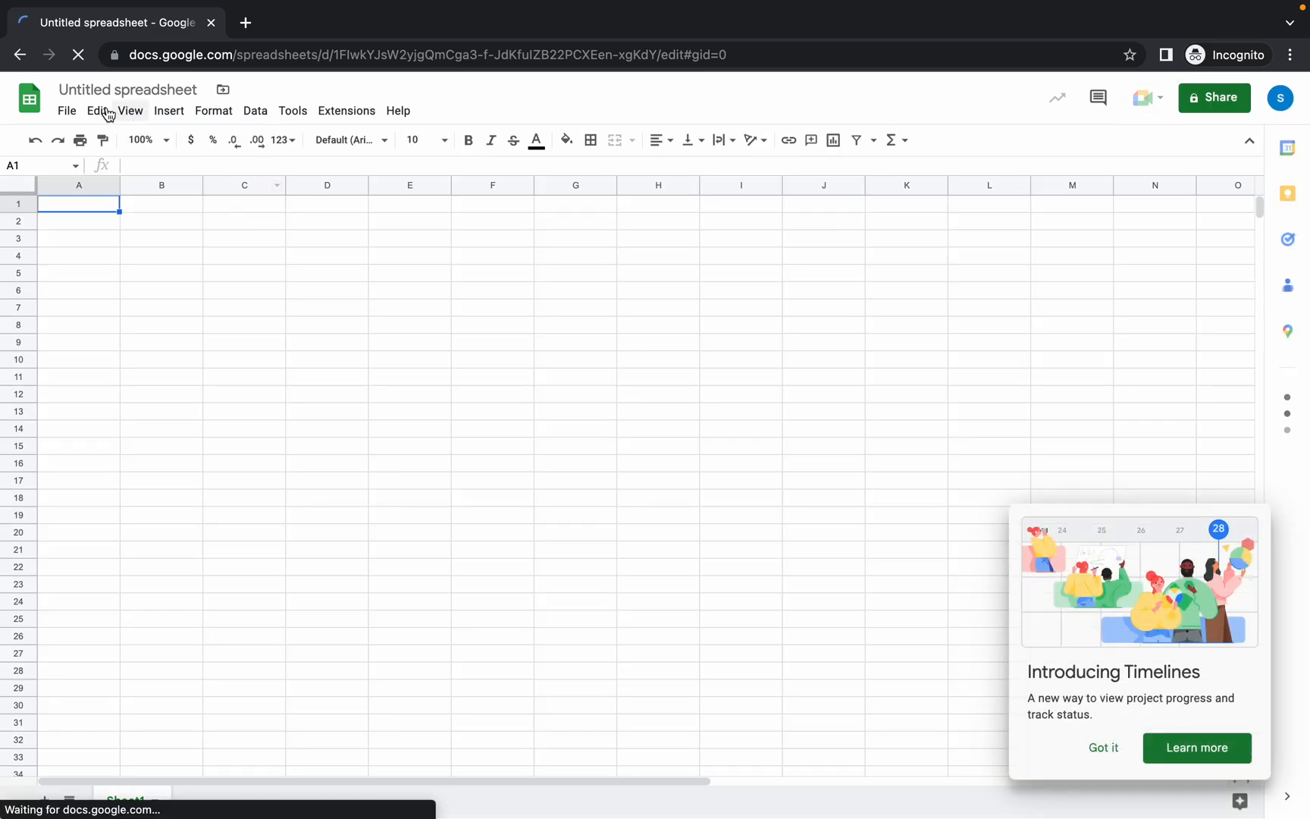
pyautogui.click(66, 111)
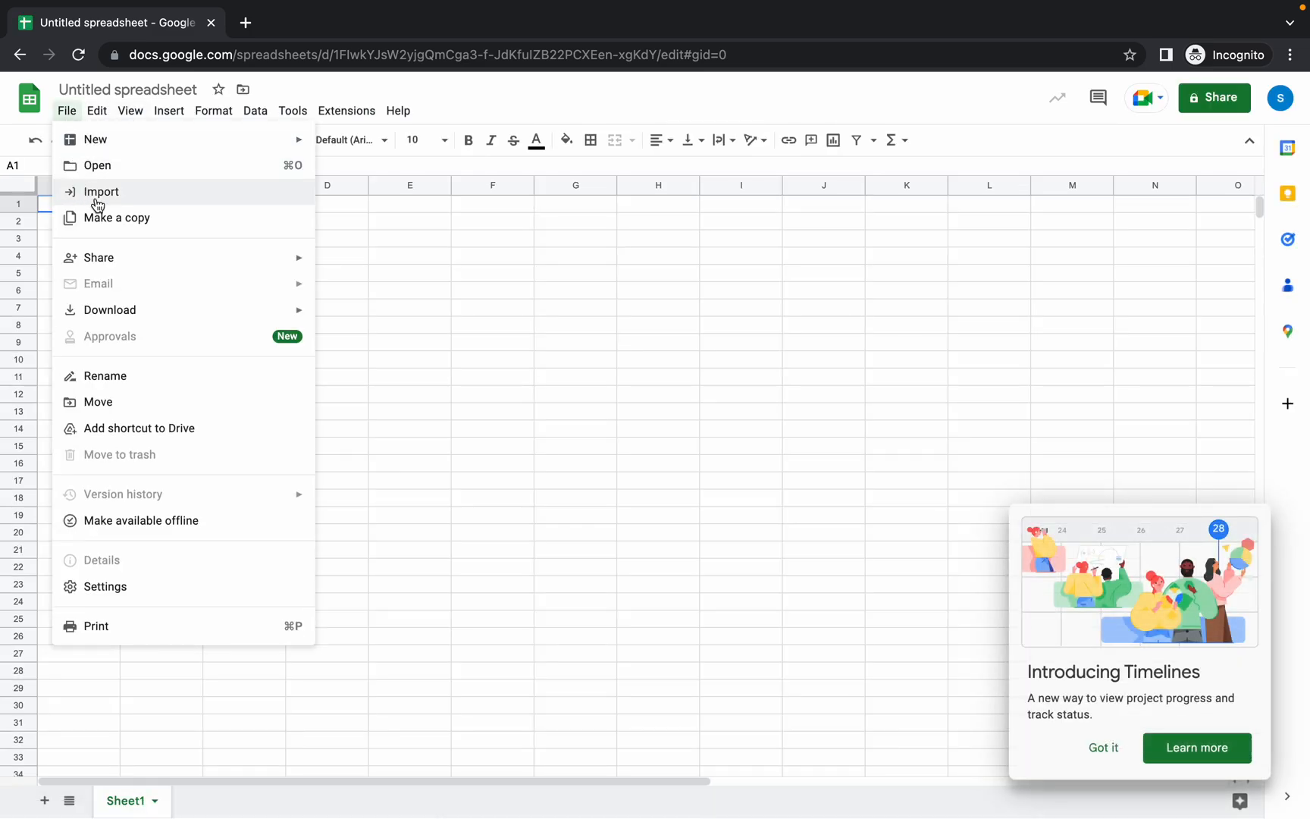
# Begin a file import by browsing for an upload from the computer
pyautogui.click(100, 191)
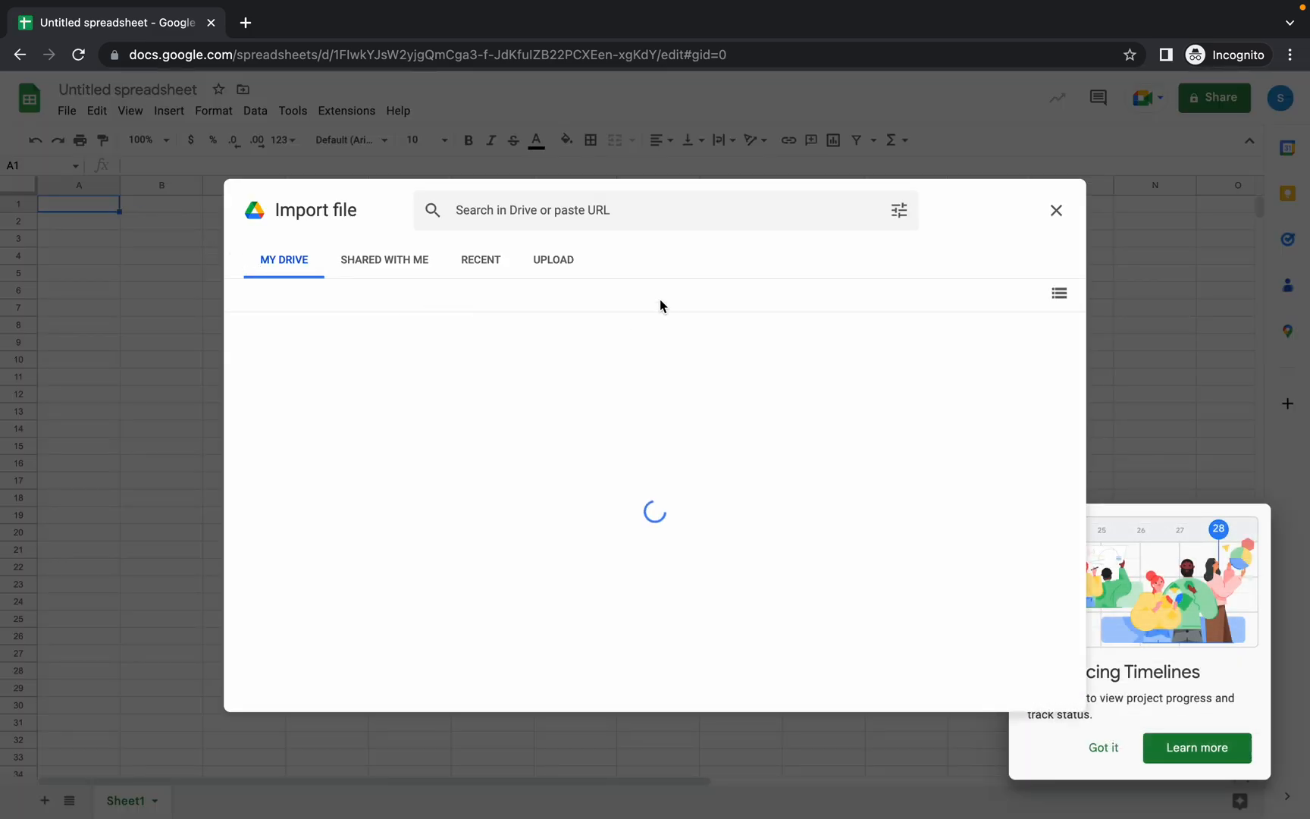
pyautogui.click(551, 259)
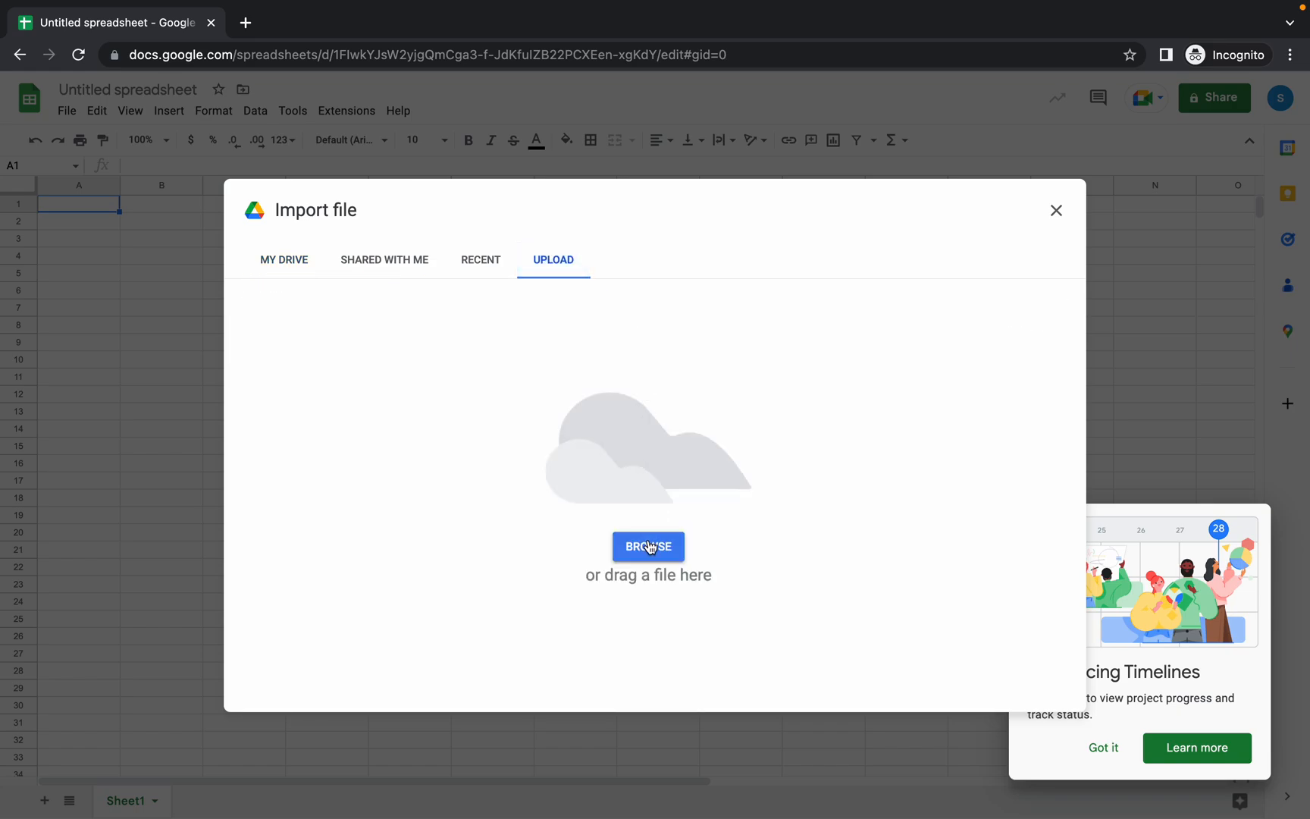
pyautogui.click(649, 546)
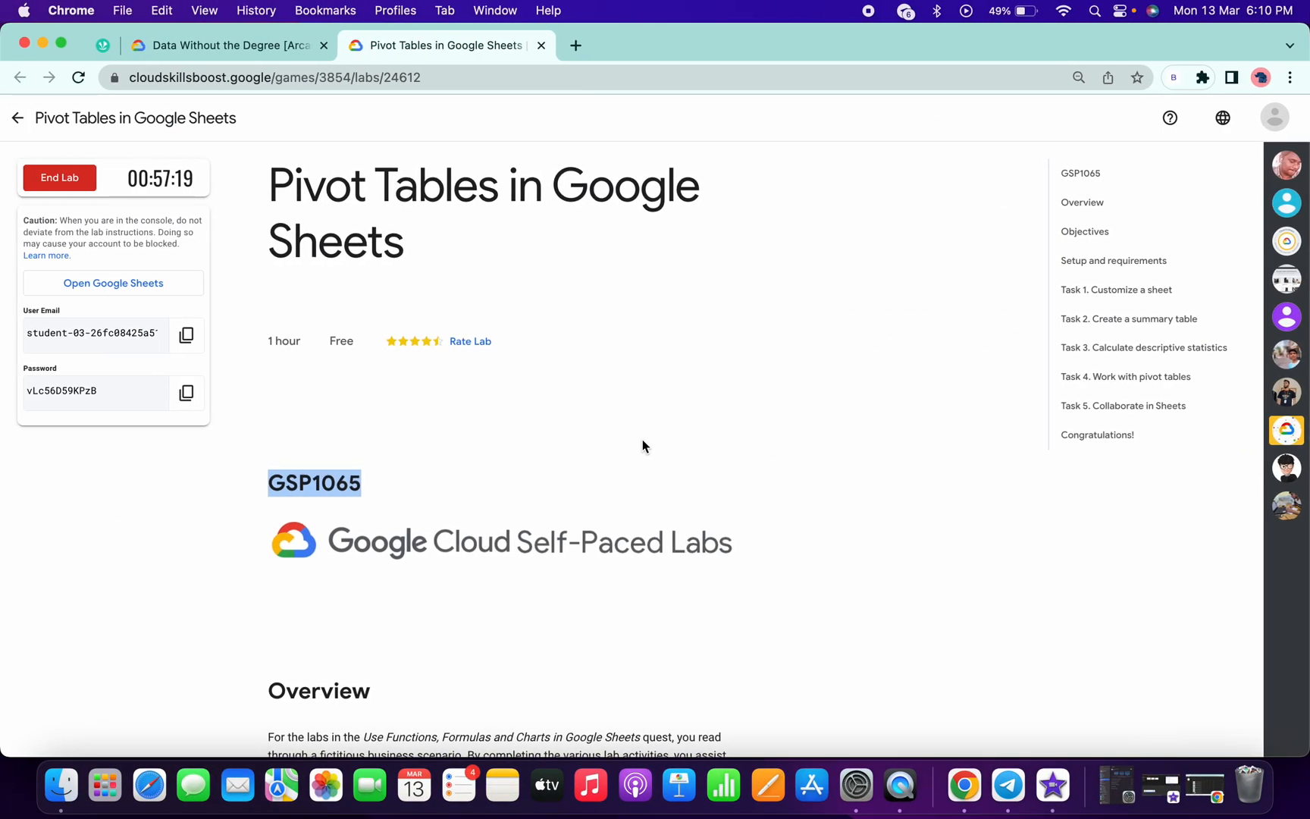
# Scroll the lab instructions down to Task 1, Import a spreadsheet
pyautogui.scroll(-3)
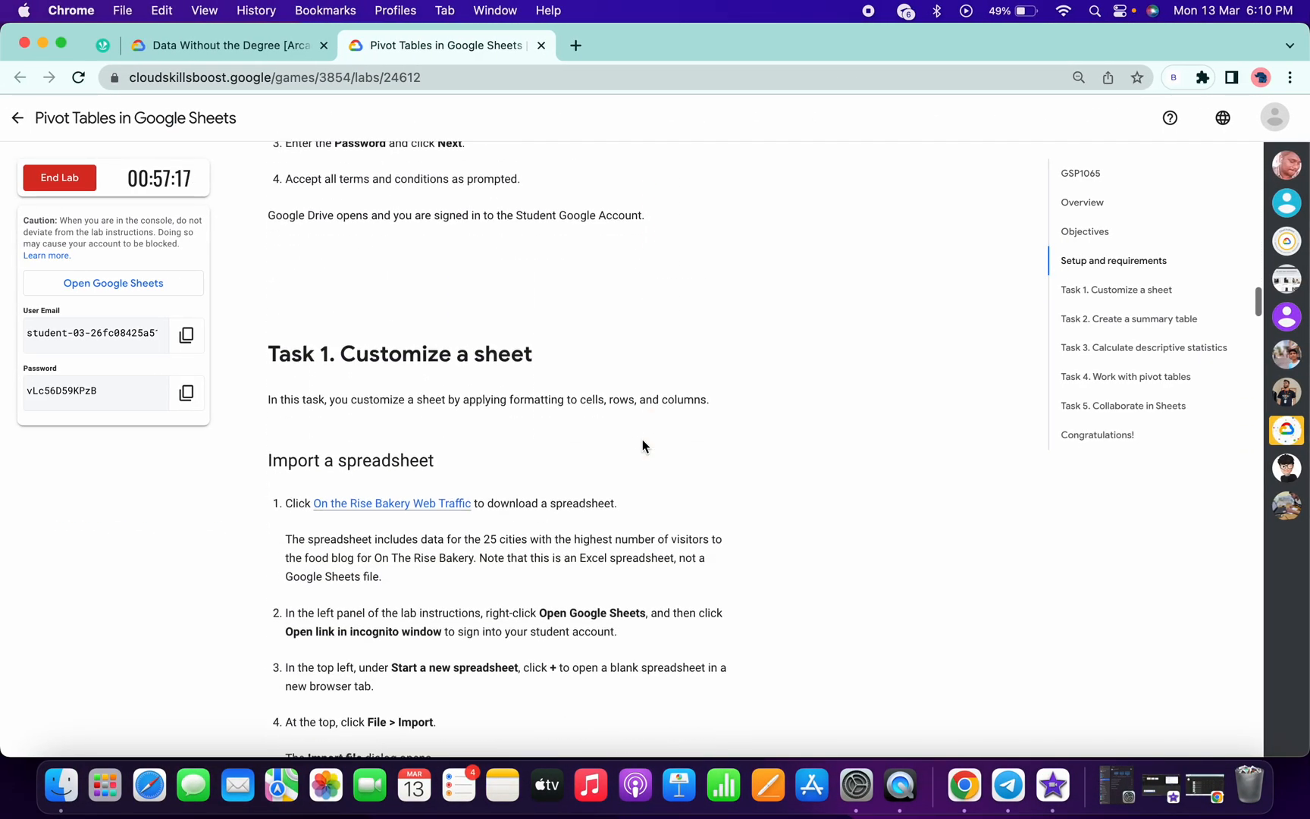
pyautogui.scroll(-3)
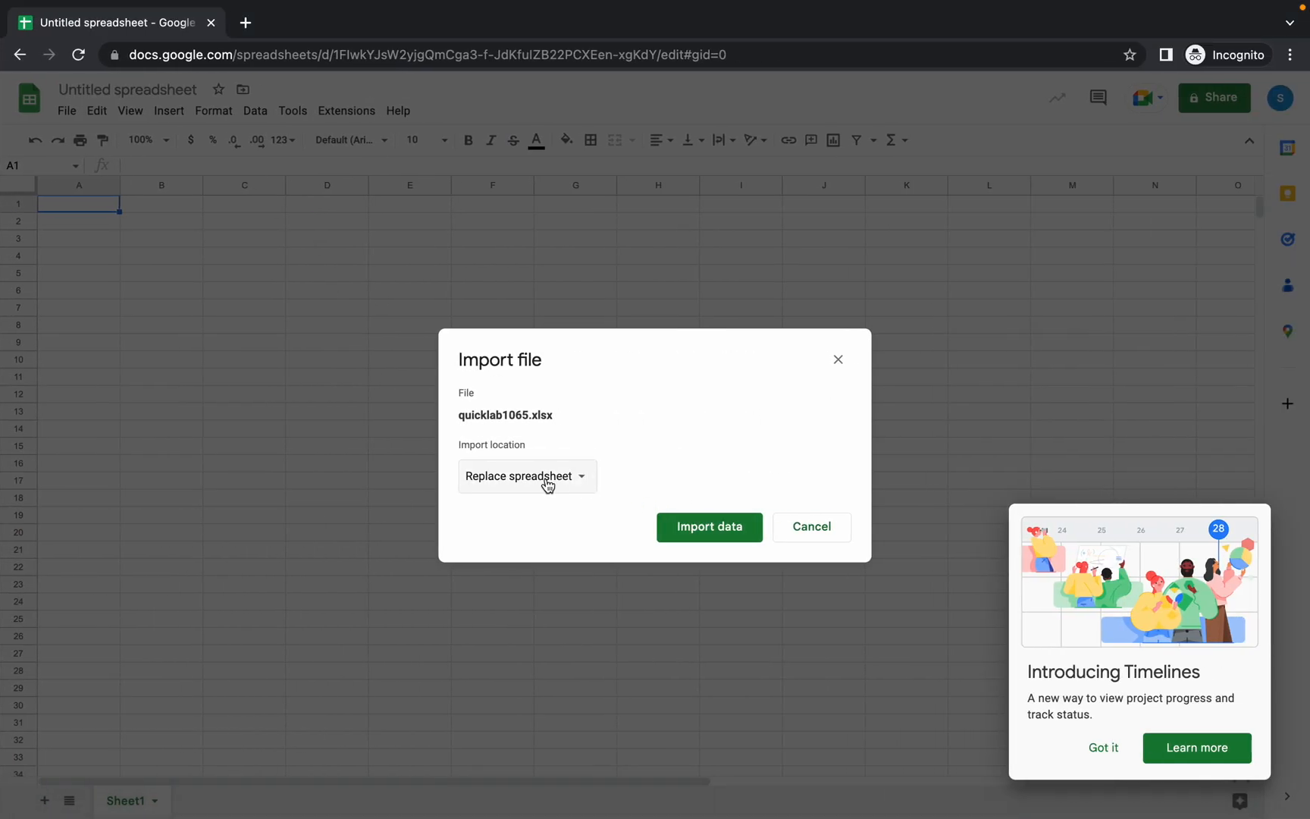
# Import quicklab1065.xlsx replacing the whole spreadsheet, then go back to the lab page
pyautogui.click(525, 476)
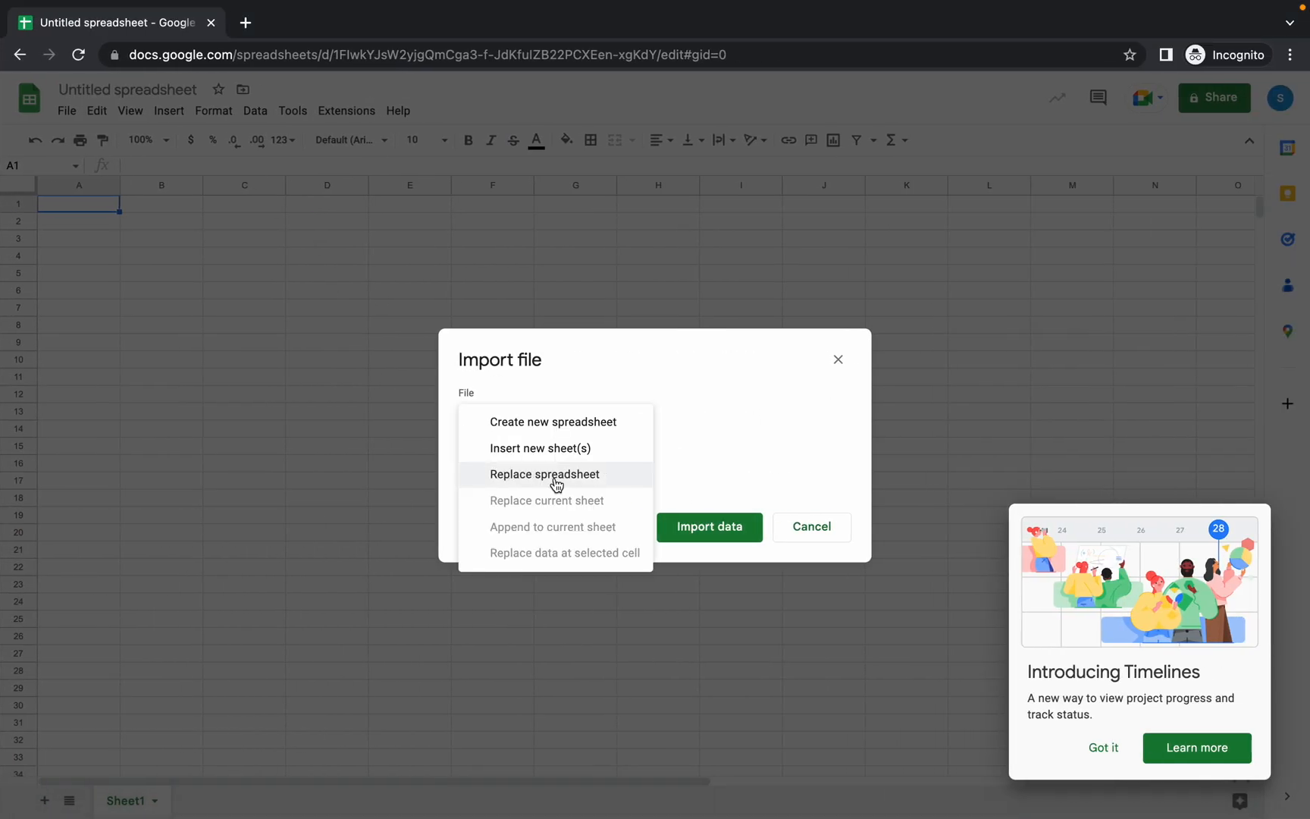
pyautogui.click(544, 473)
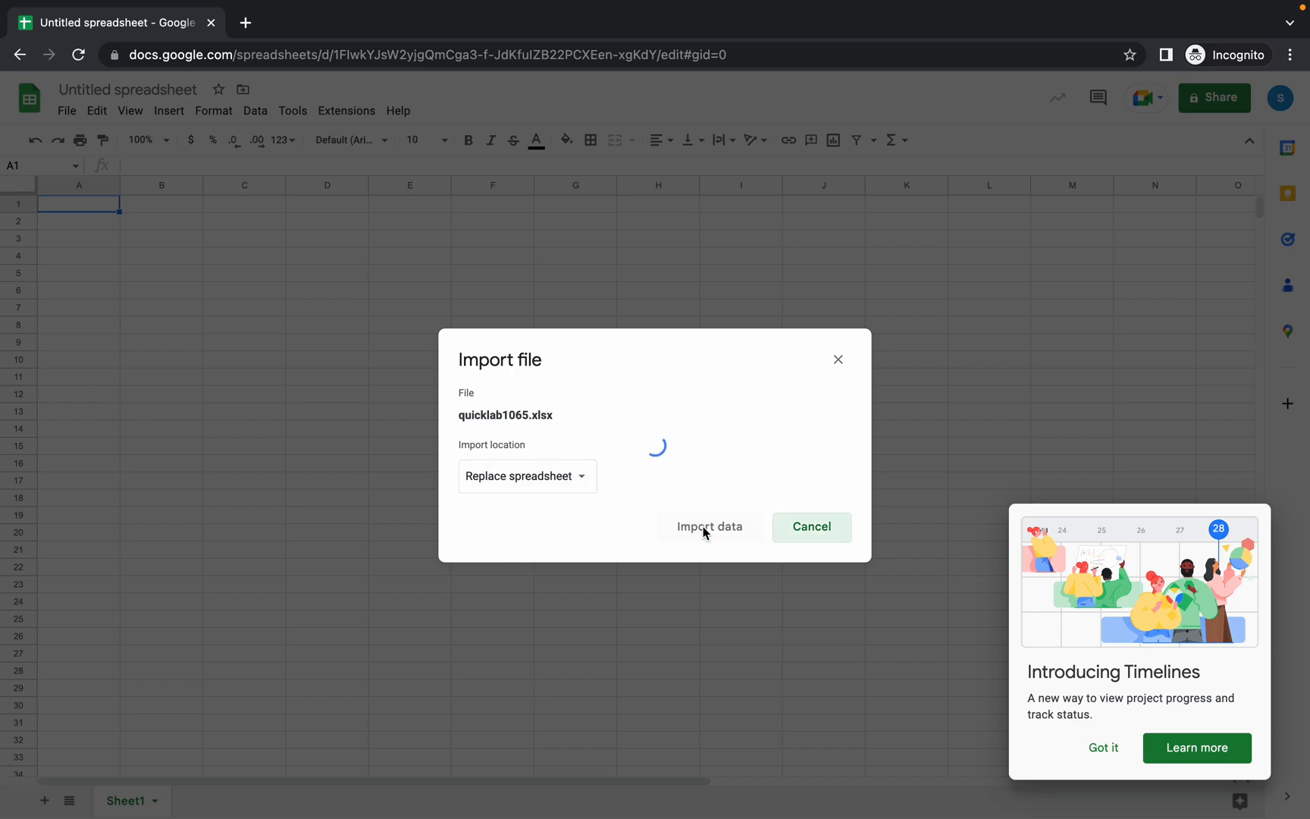
pyautogui.click(708, 526)
pyautogui.write('On the Rise Bakery Web Traffic')
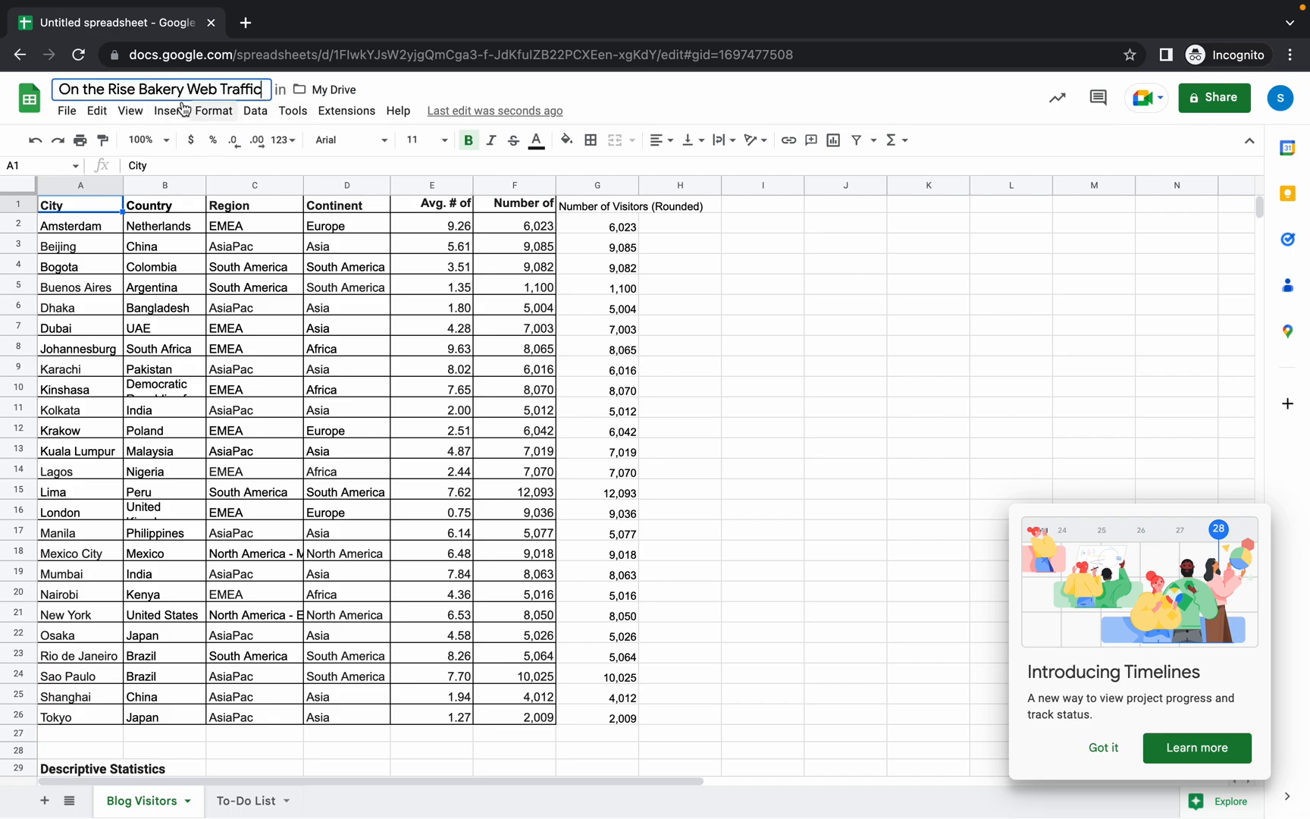
pyautogui.moveTo(258, 140)
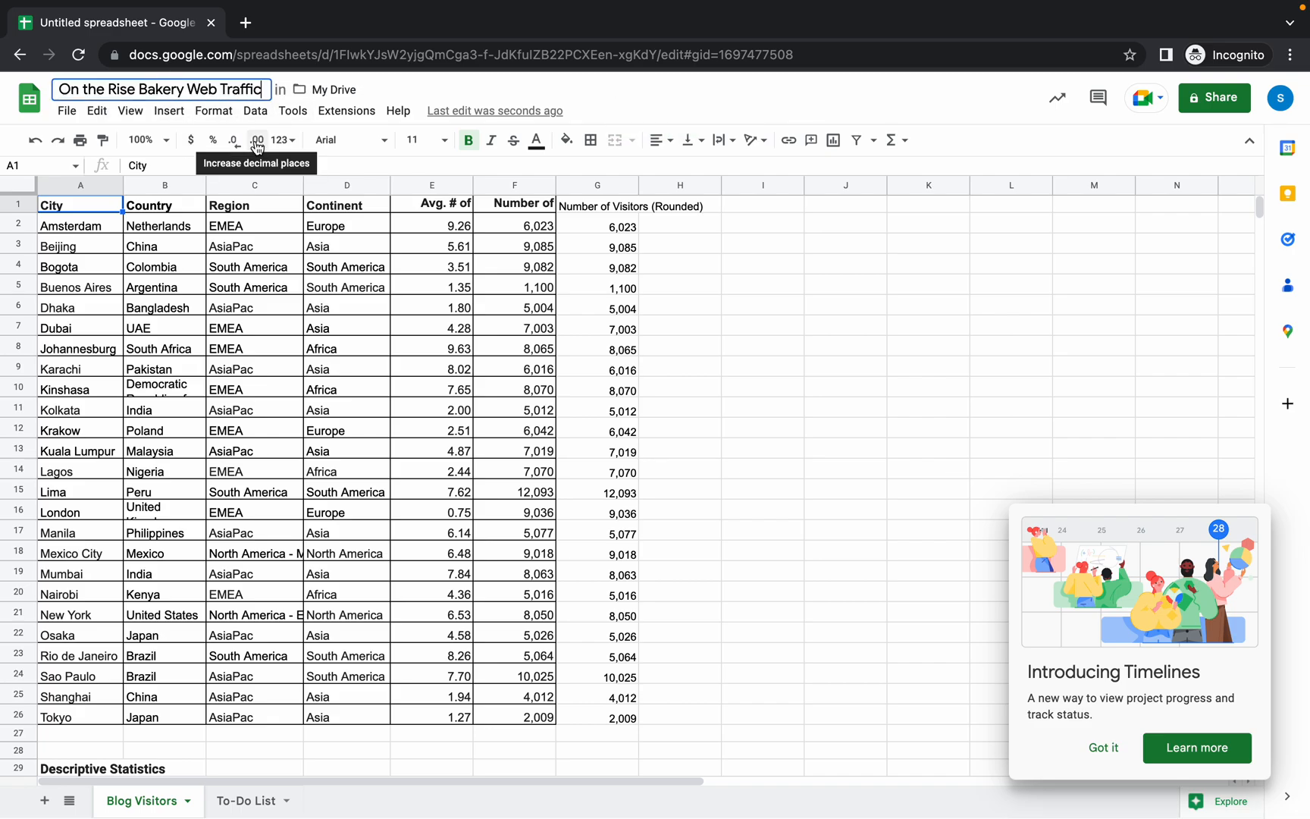
pyautogui.click(440, 46)
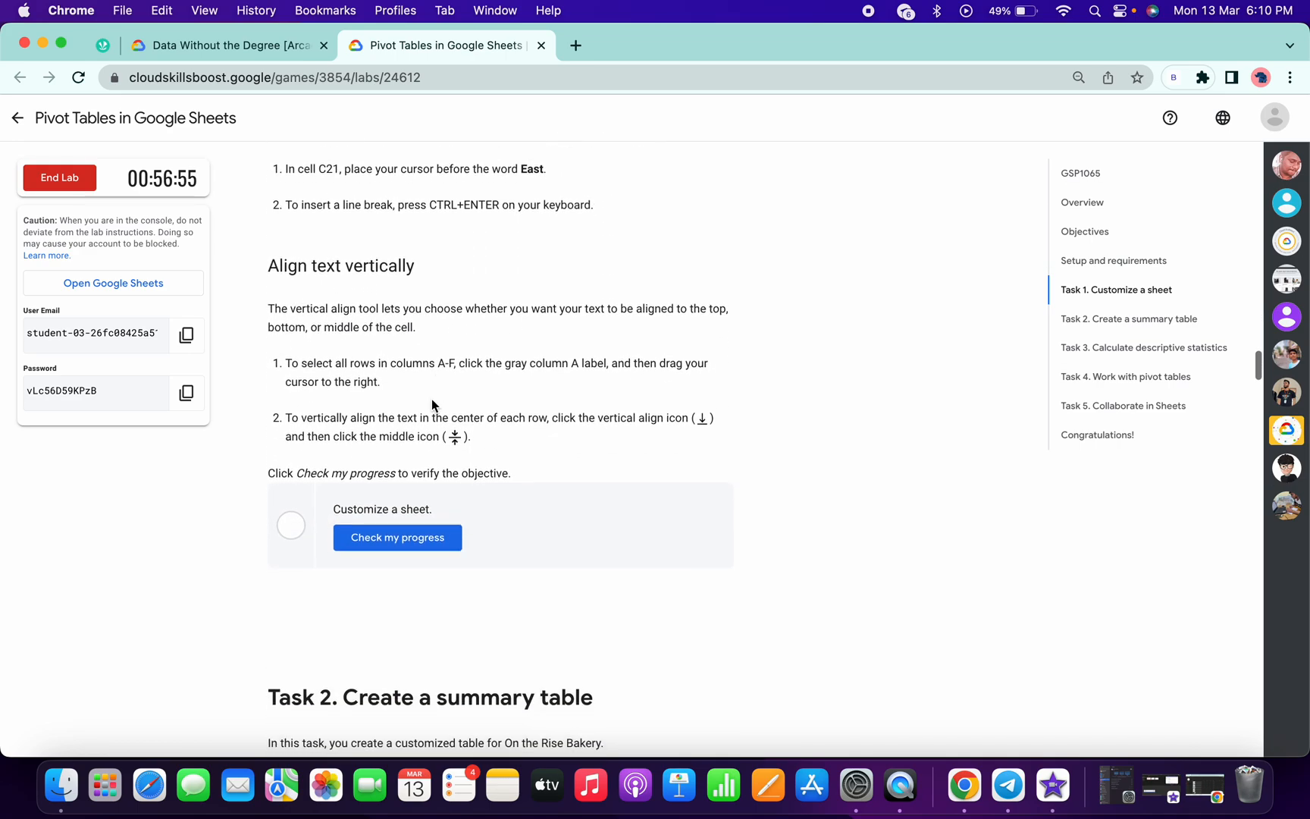
# Run Check my progress for the Create a summary table and Calculate descriptive statistics tasks
pyautogui.scroll(-3)
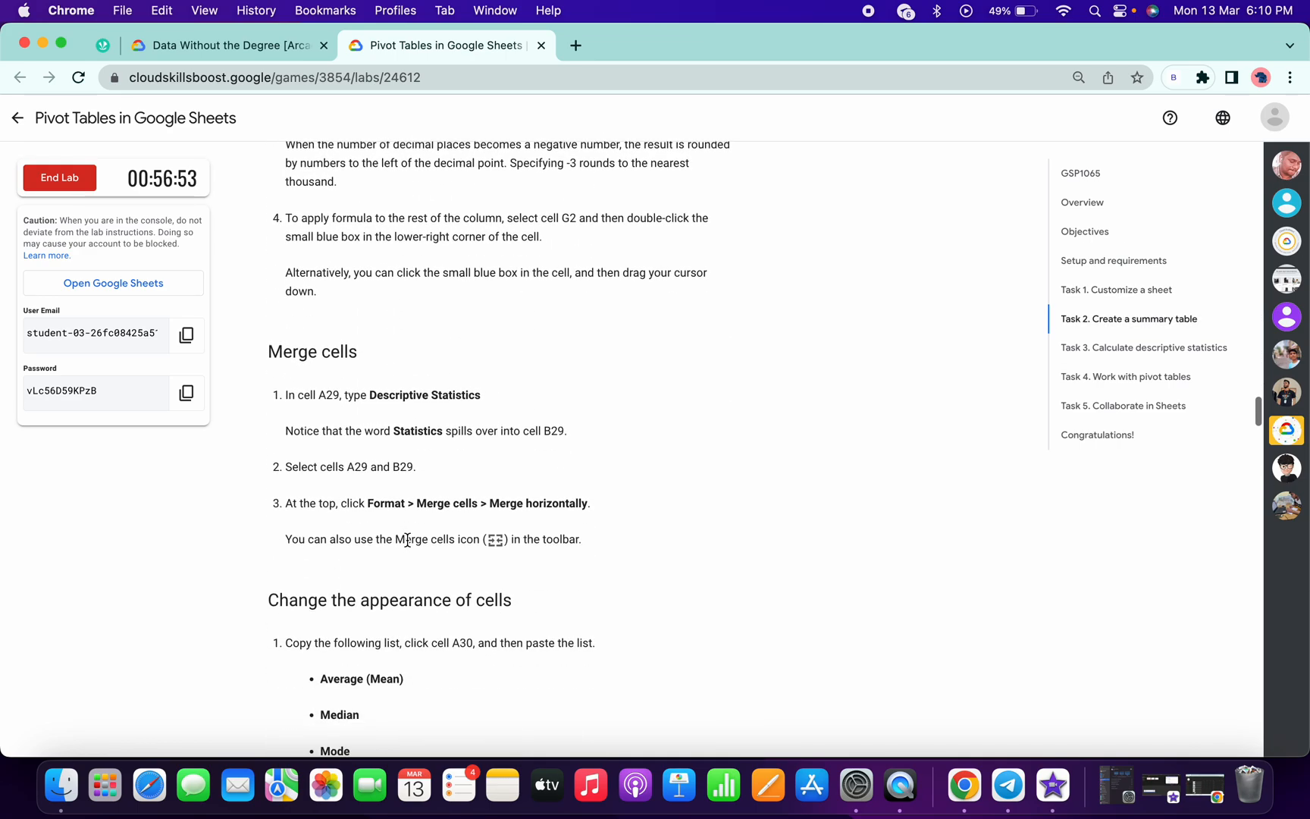
pyautogui.scroll(3)
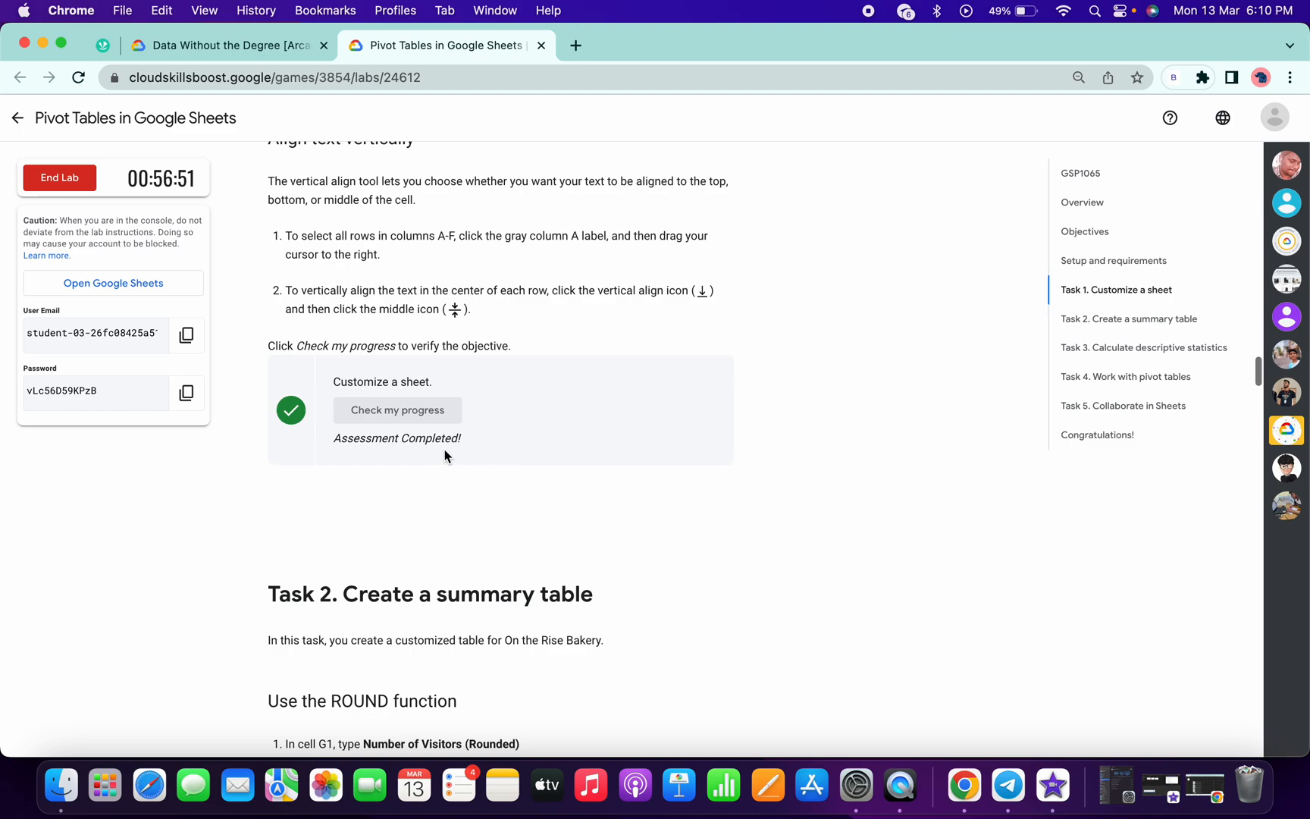
pyautogui.scroll(-3)
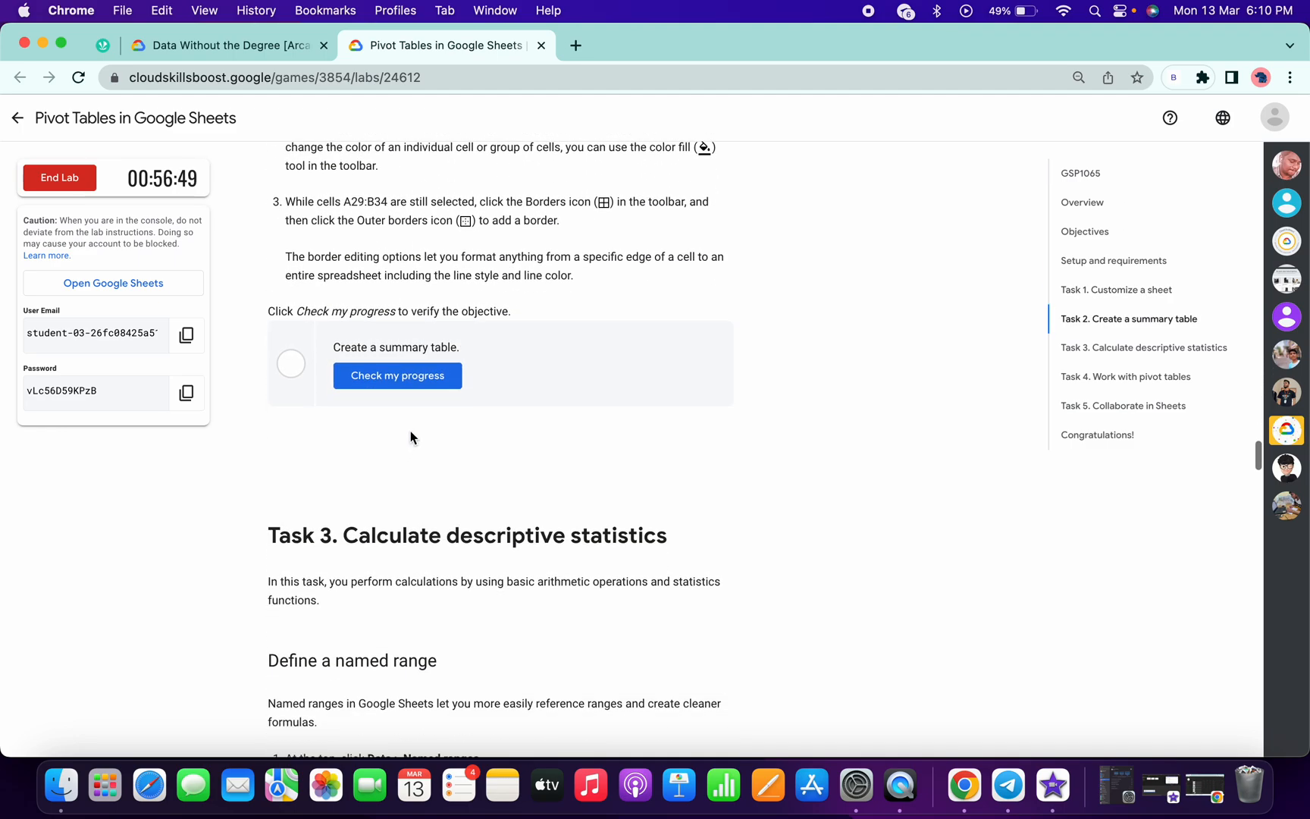
pyautogui.click(397, 375)
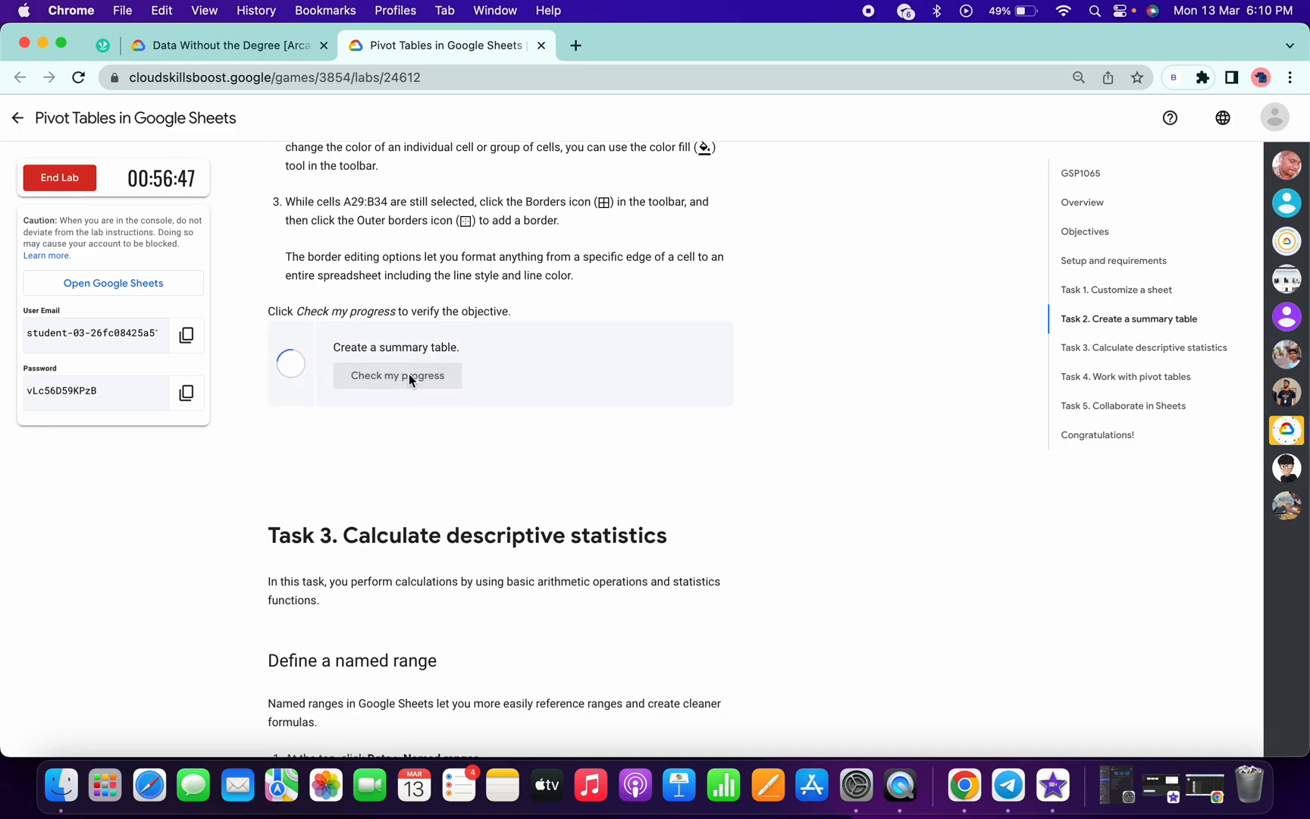
pyautogui.scroll(-3)
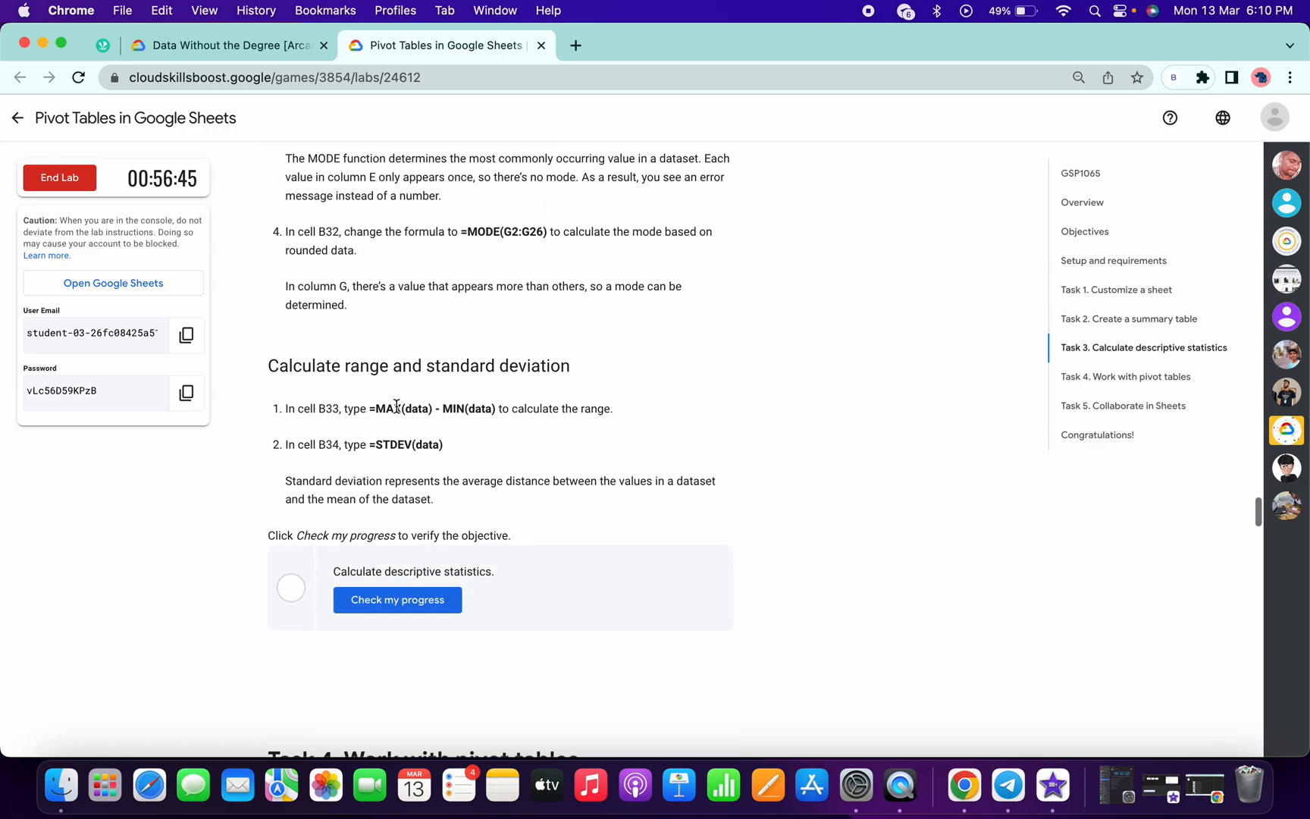
pyautogui.scroll(-3)
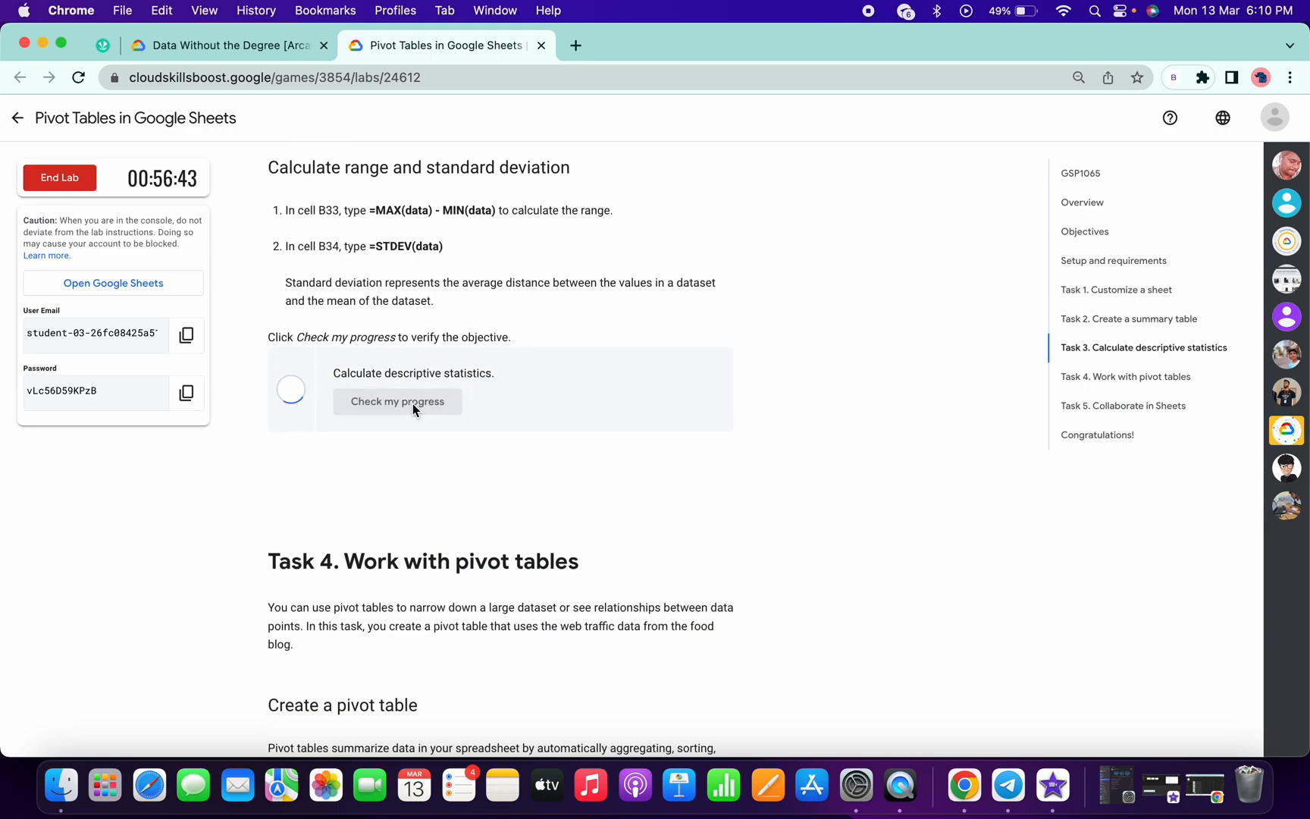
pyautogui.click(397, 400)
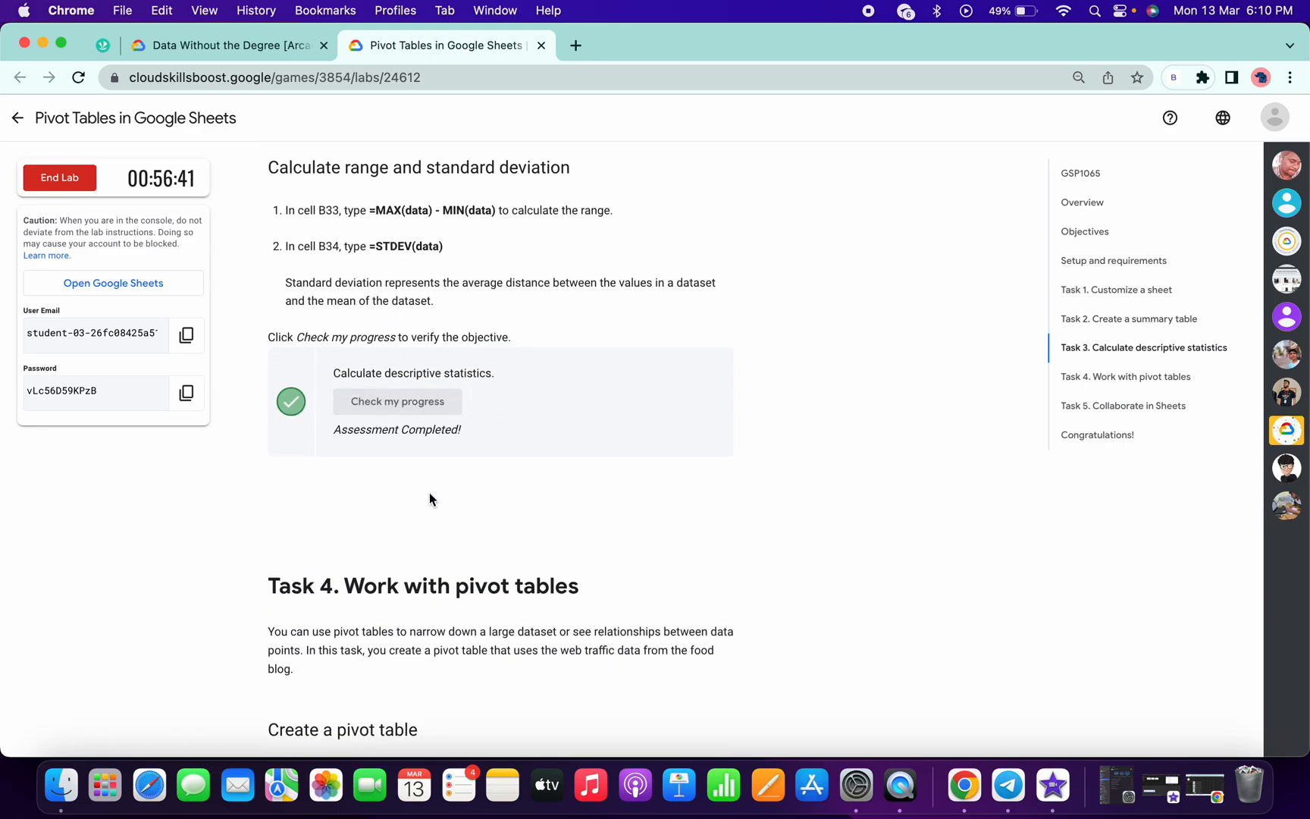
# Jump to Collaborate in Sheets, run its progress check, and reach the Congratulations heading
pyautogui.scroll(-3)
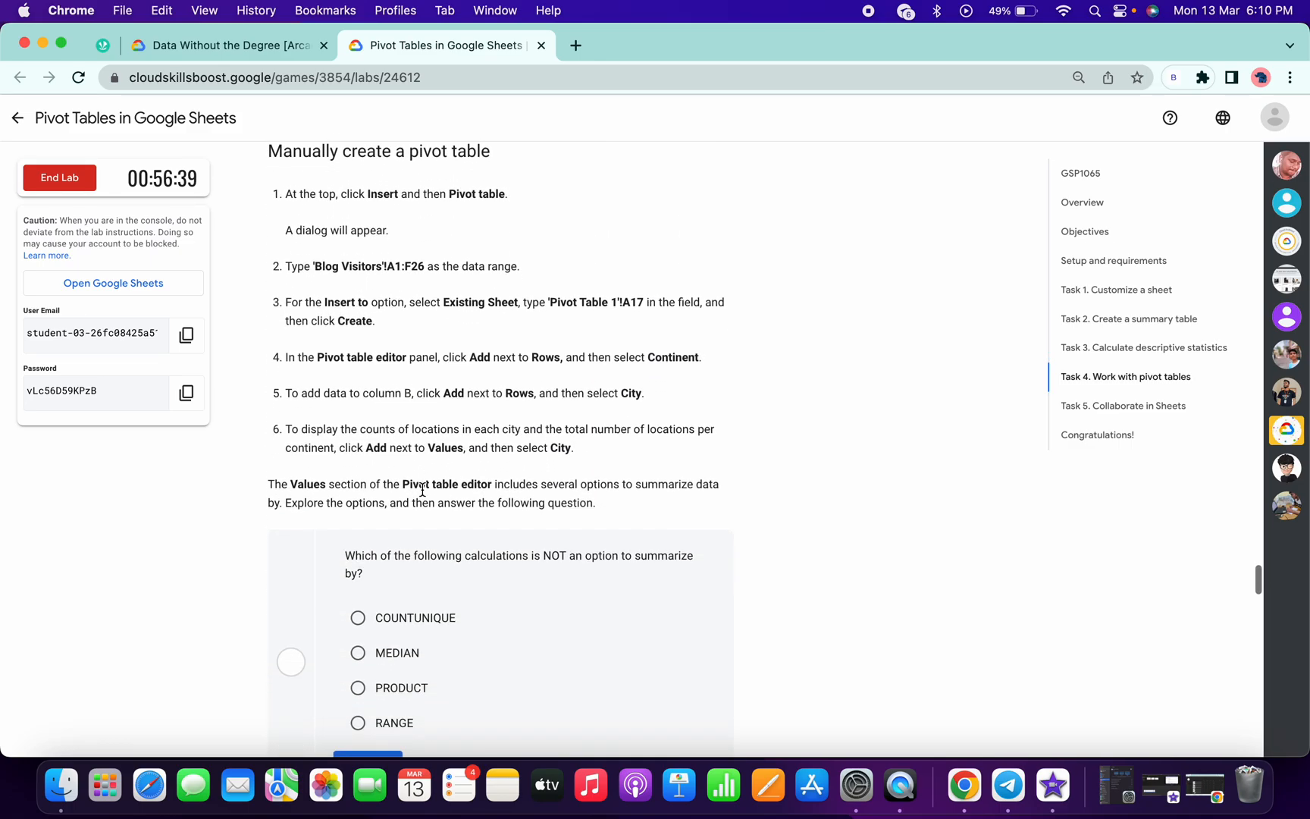
pyautogui.click(1124, 405)
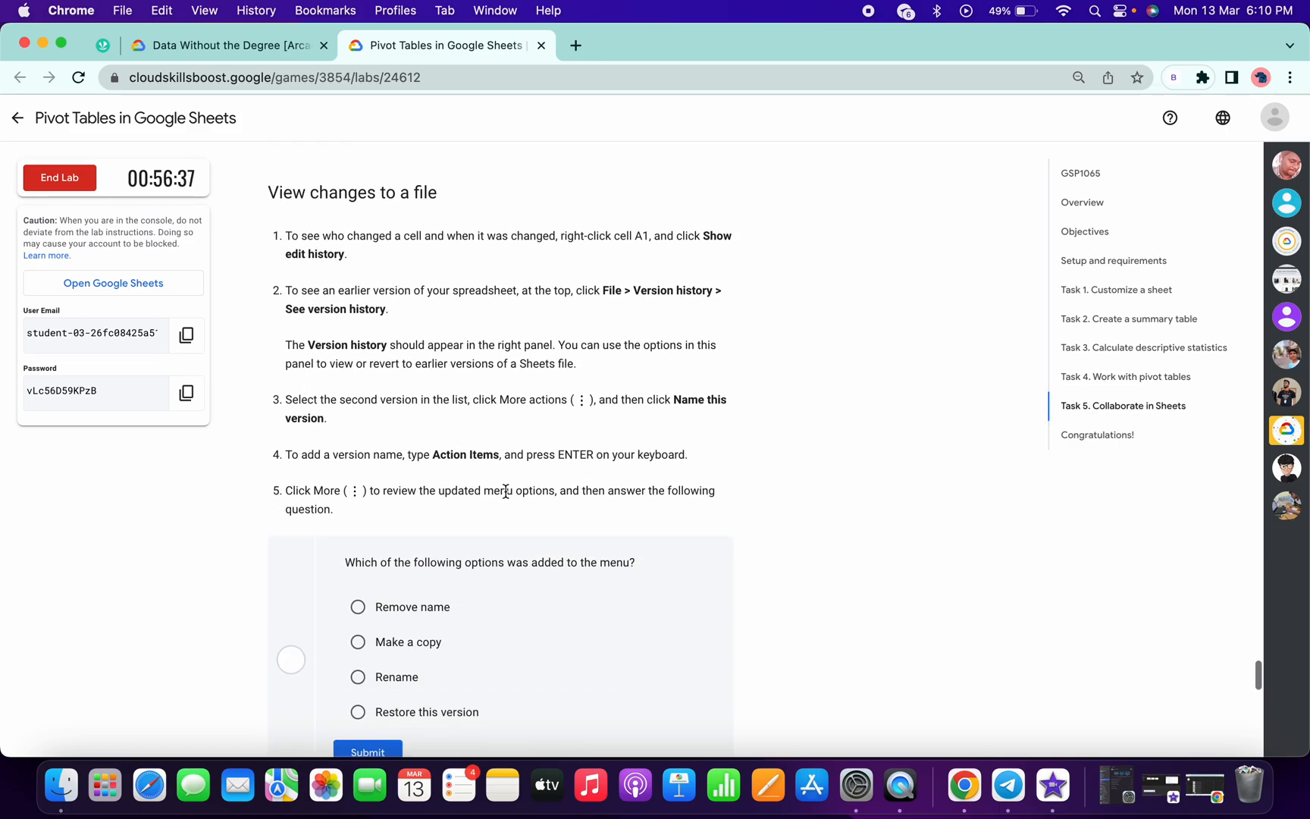
pyautogui.scroll(-3)
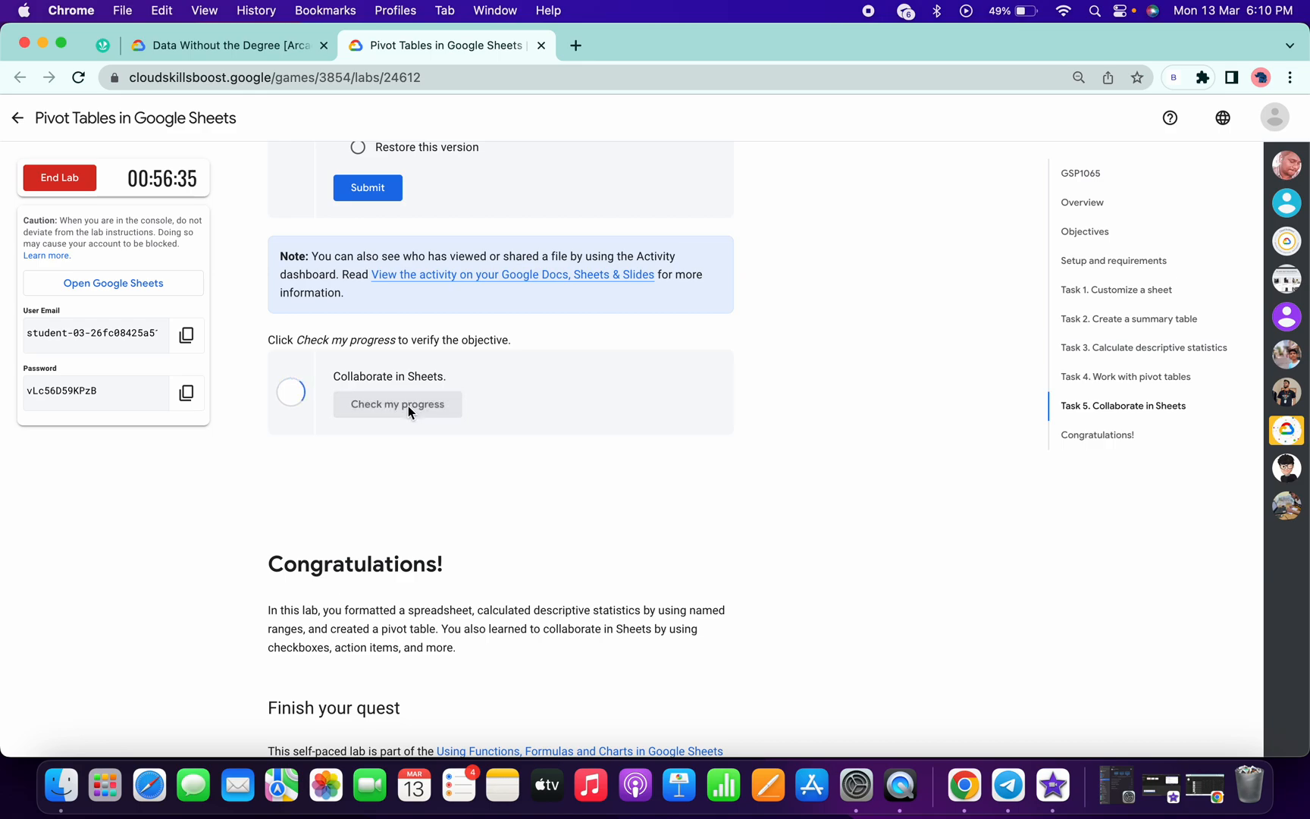
pyautogui.click(397, 403)
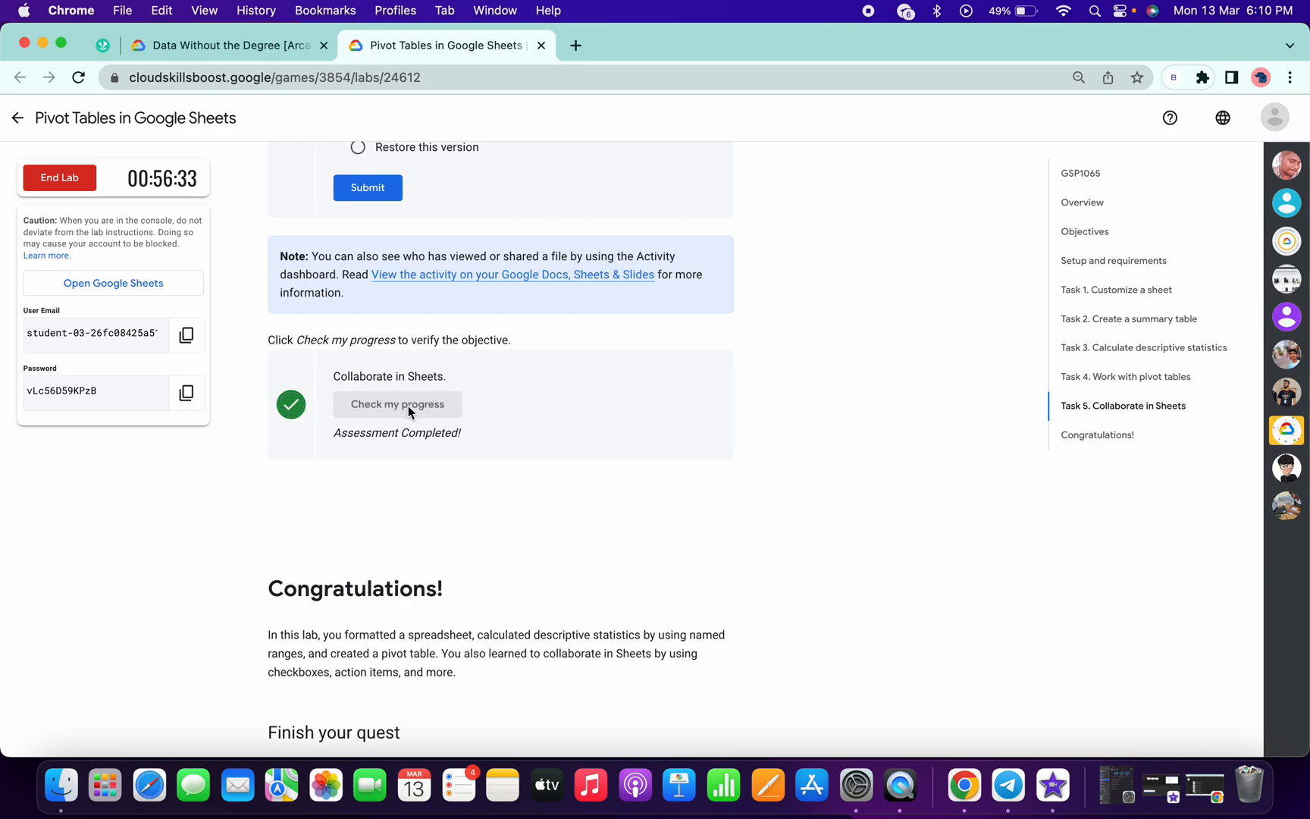
pyautogui.doubleClick(354, 588)
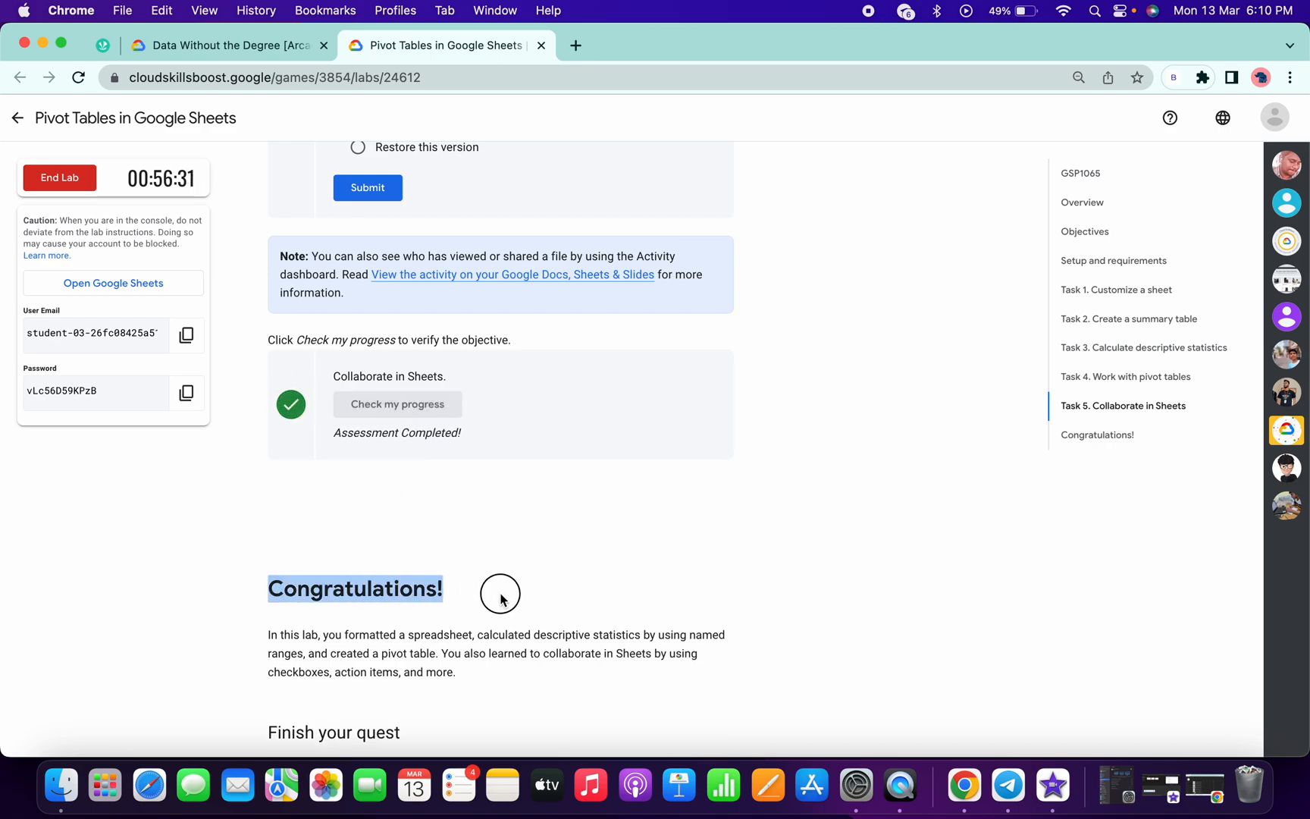
pyautogui.moveTo(502, 599)
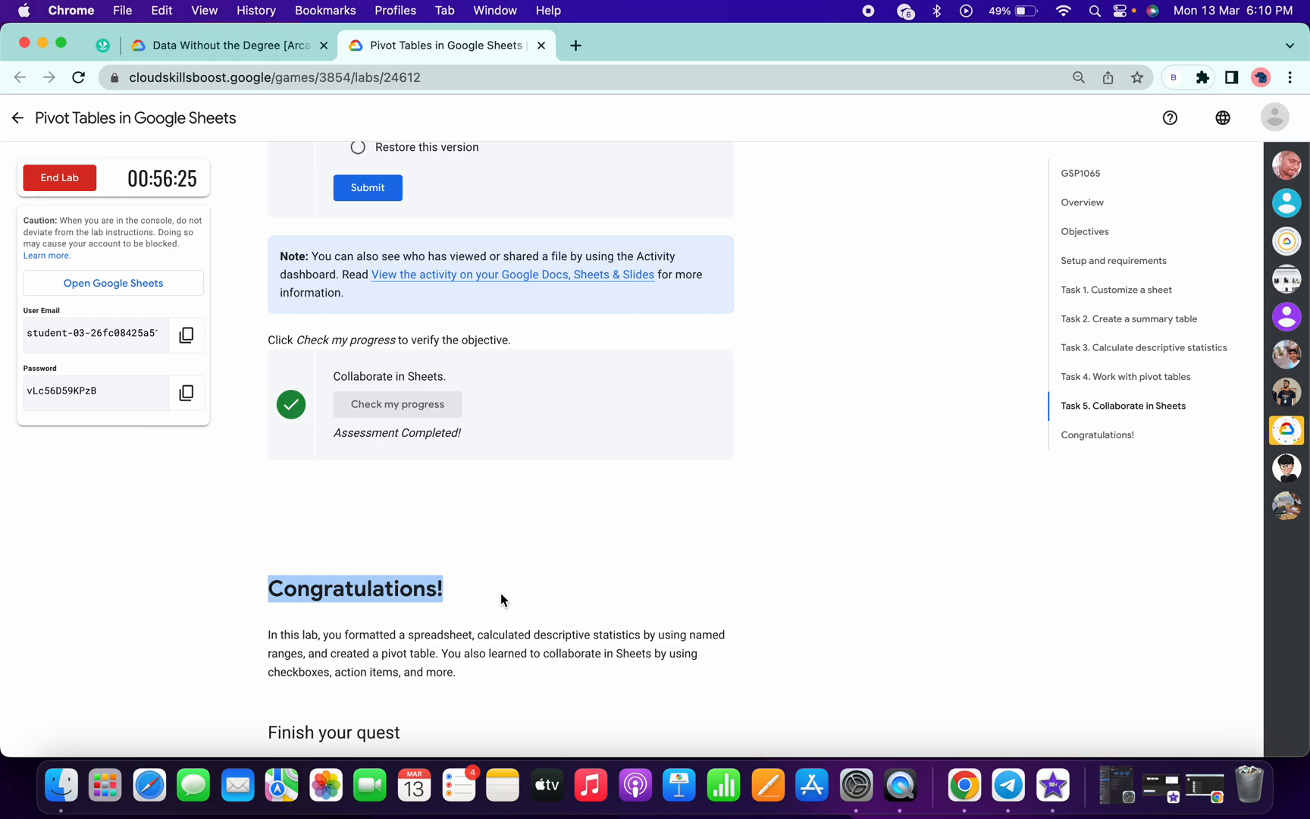
pyautogui.moveTo(800, 373)
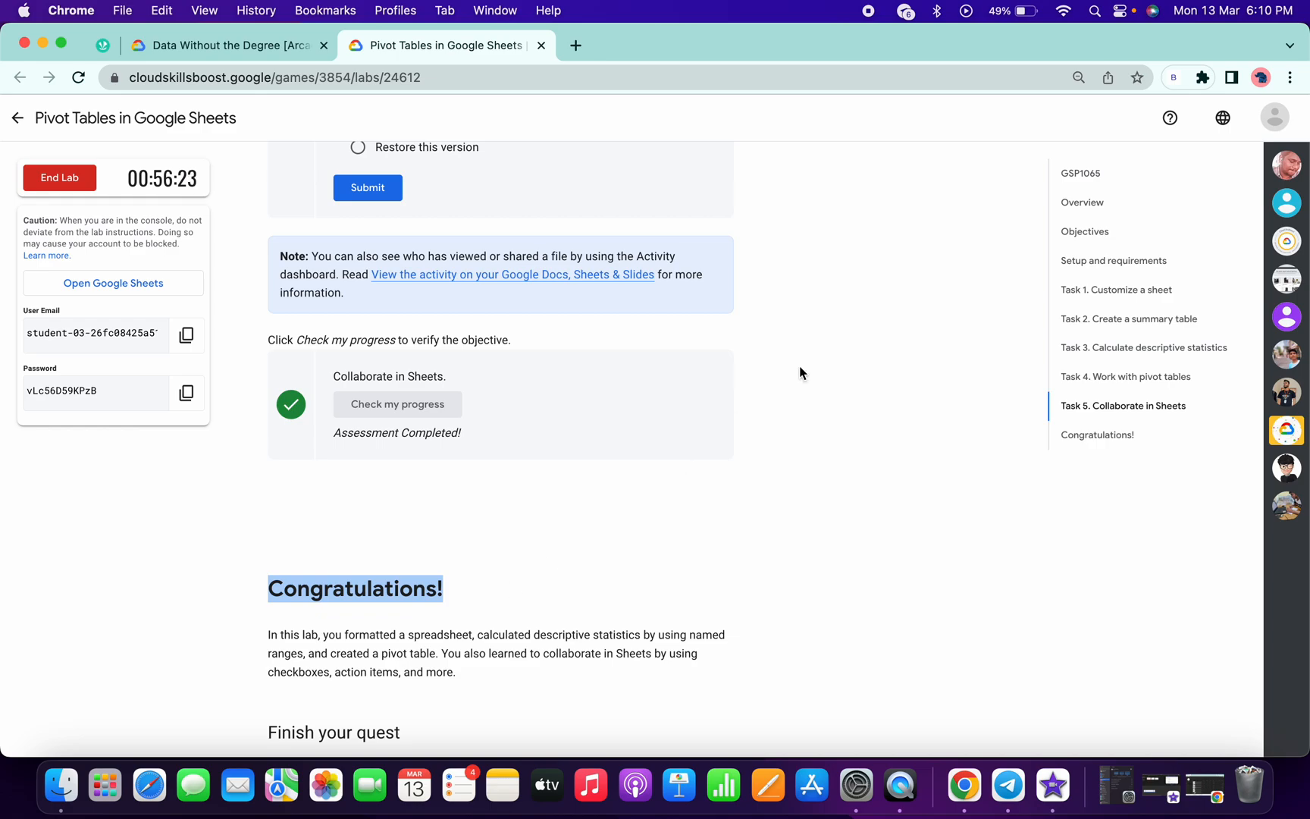